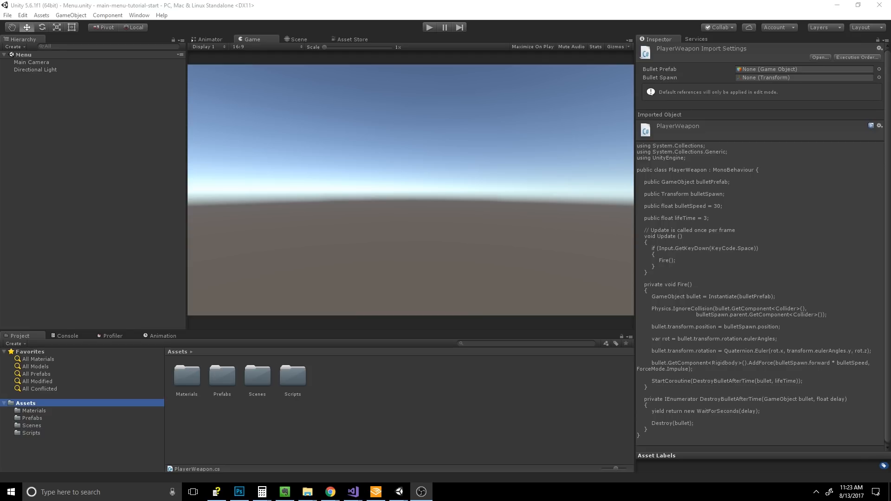
mouse_move(398, 399)
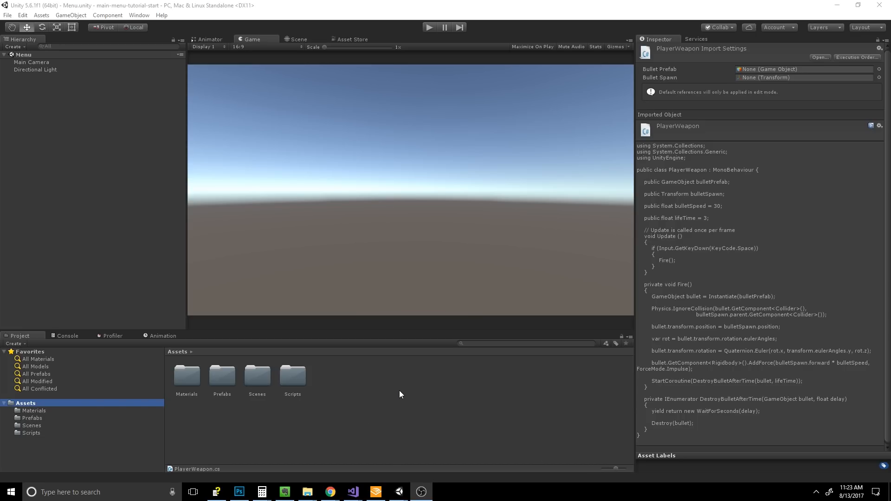
mouse_move(359, 323)
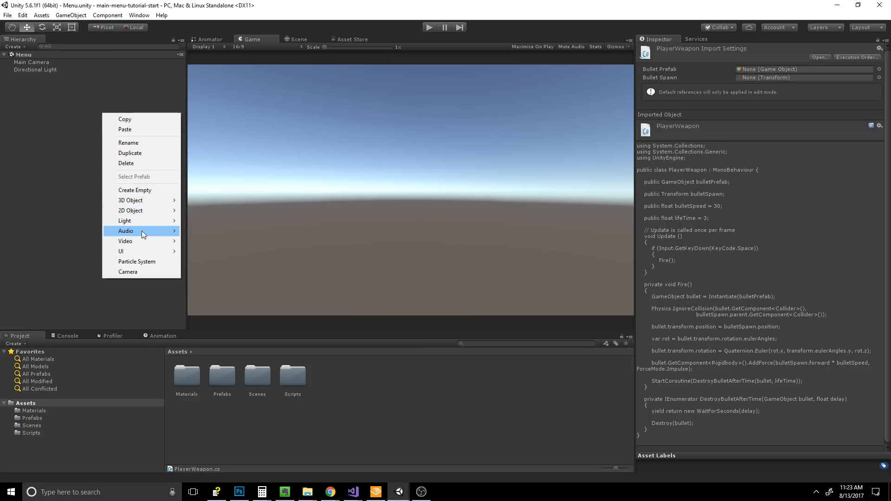
mouse_move(142, 241)
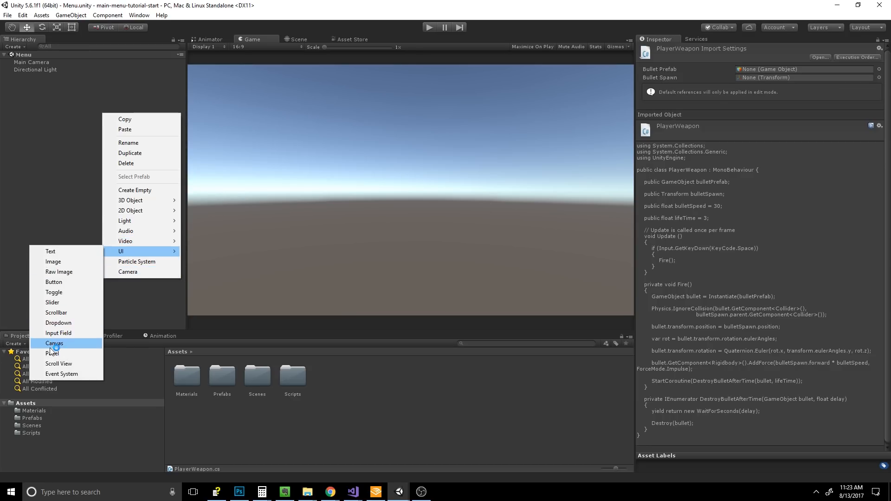
Add a UI Panel to the Menu scene, then inspect the generated Canvas and EventSystem.
left_click(52, 353)
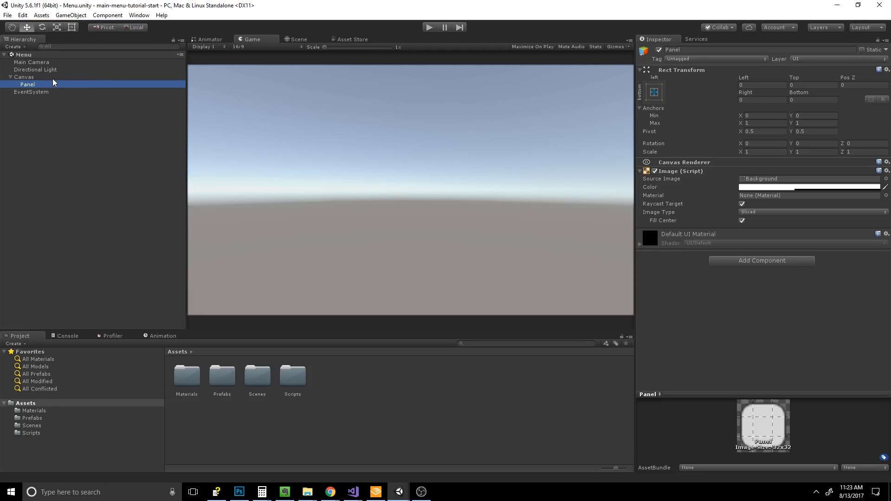
left_click(24, 76)
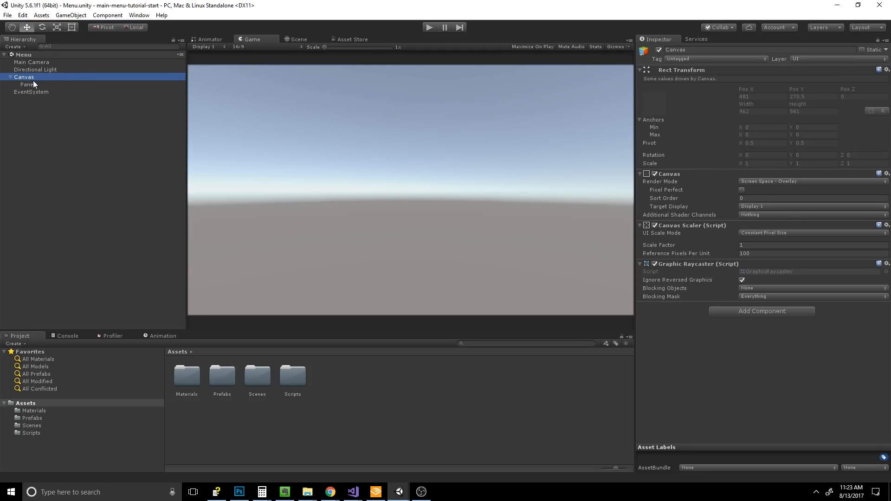
left_click(31, 91)
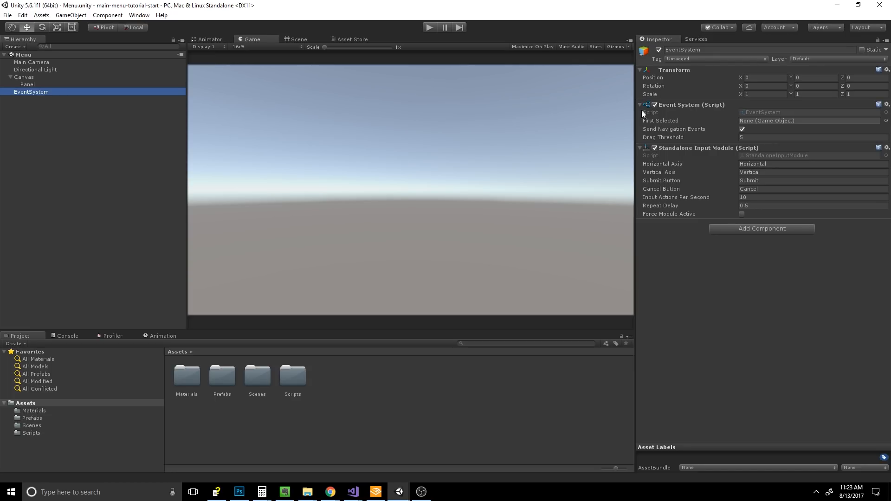
mouse_move(243, 70)
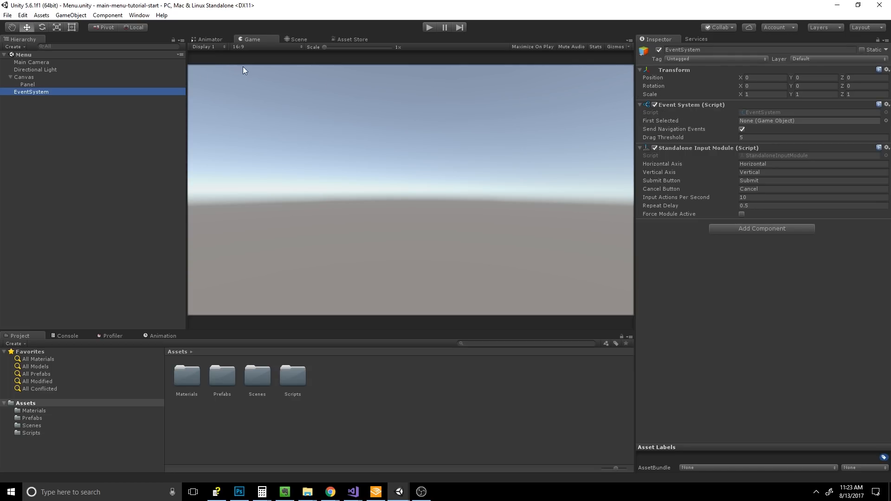
mouse_move(296, 41)
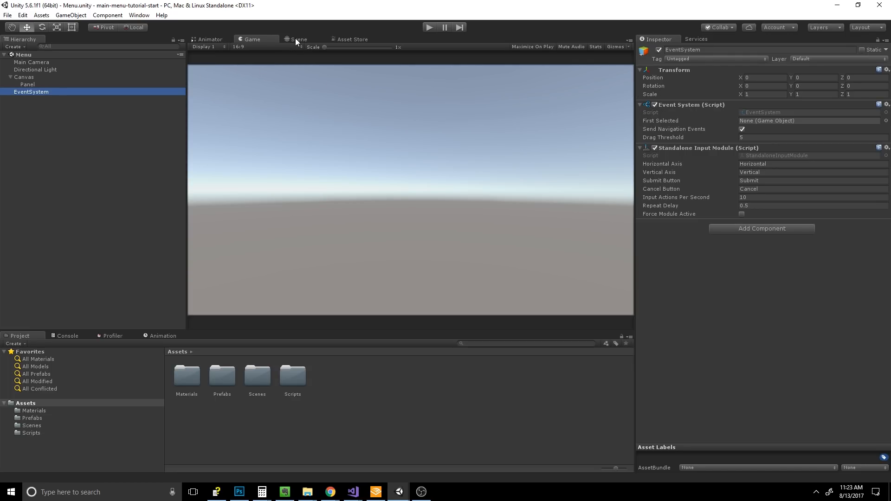
Resize the Panel into a tall rectangle and set its anchor preset to middle-left.
left_click(299, 39)
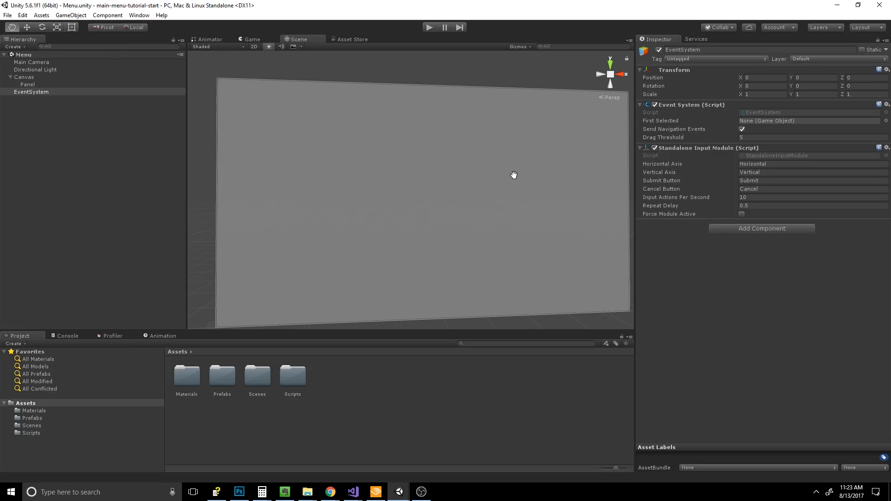
mouse_move(371, 91)
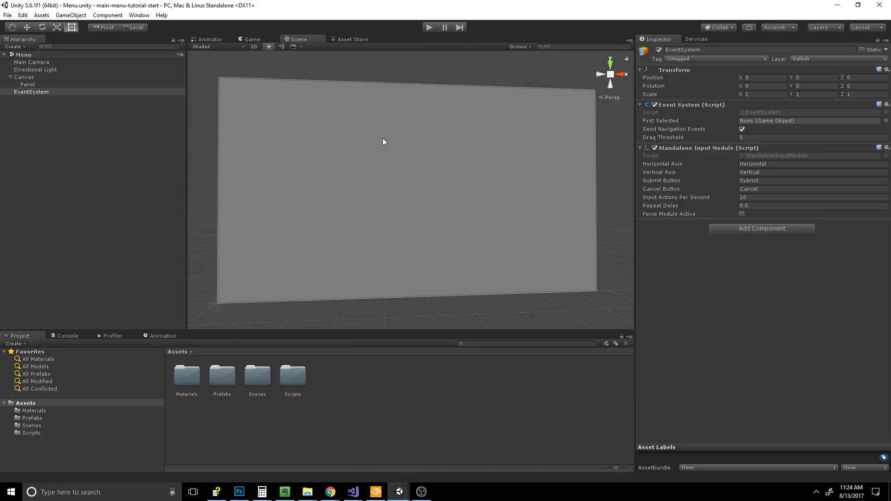
left_click(27, 84)
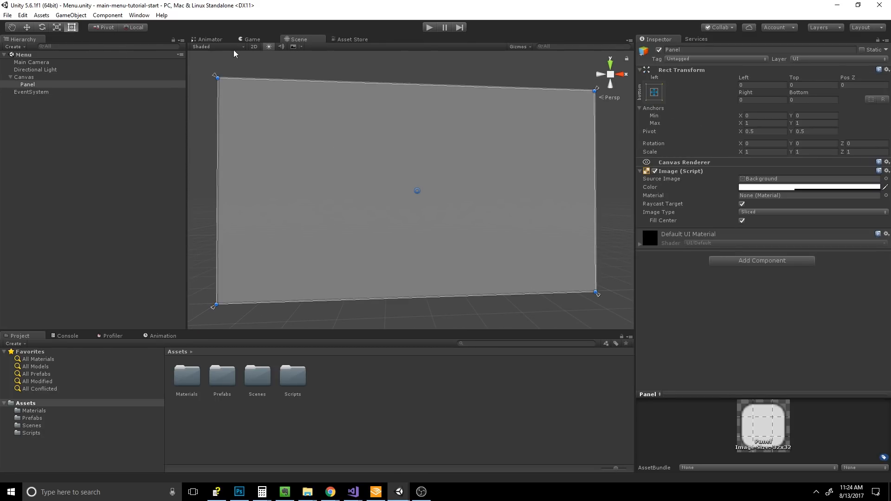
mouse_move(211, 54)
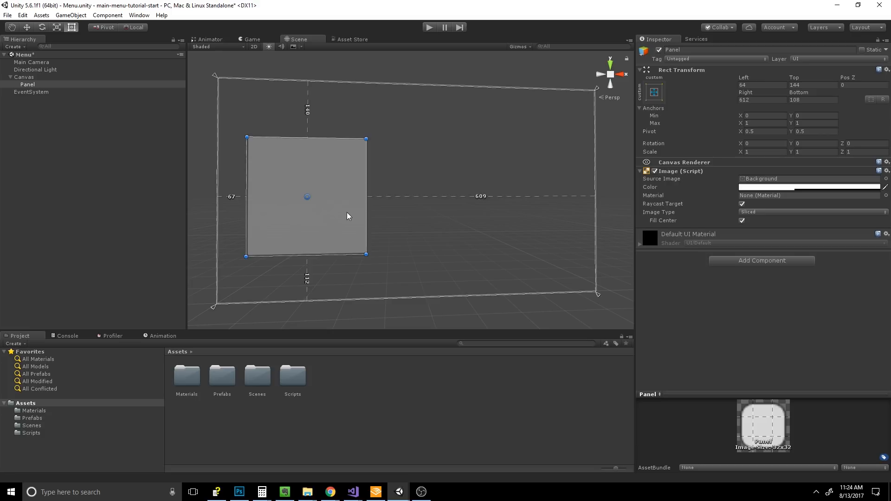
left_click(653, 91)
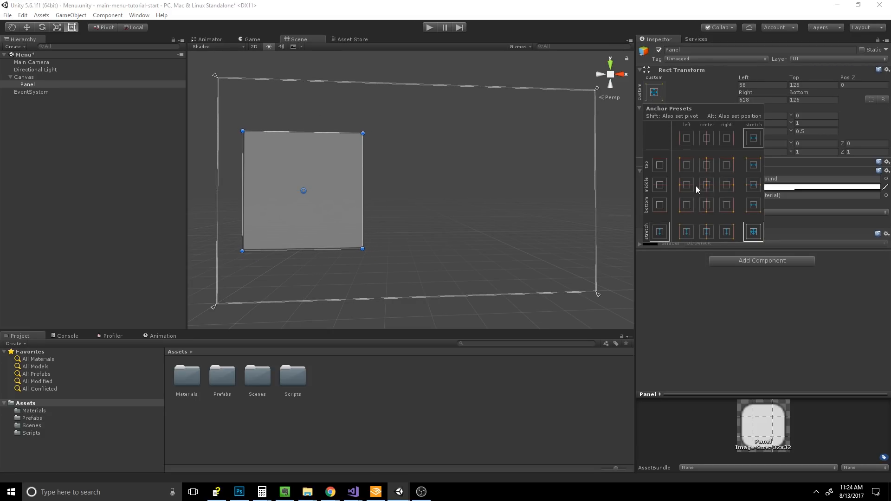
left_click(685, 185)
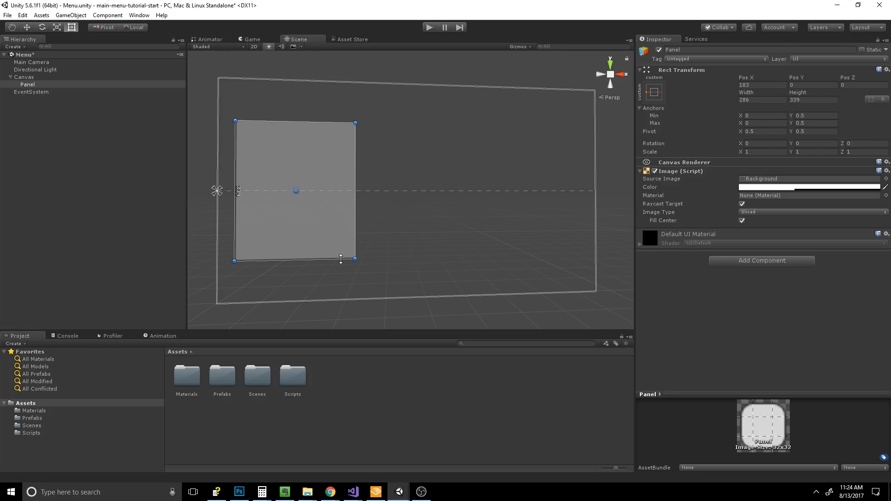
left_click(250, 39)
type("222.22")
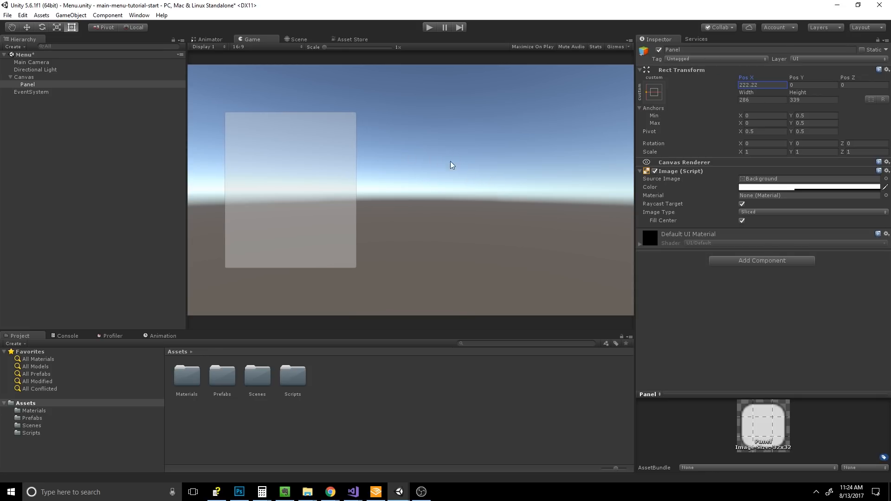
mouse_move(785, 187)
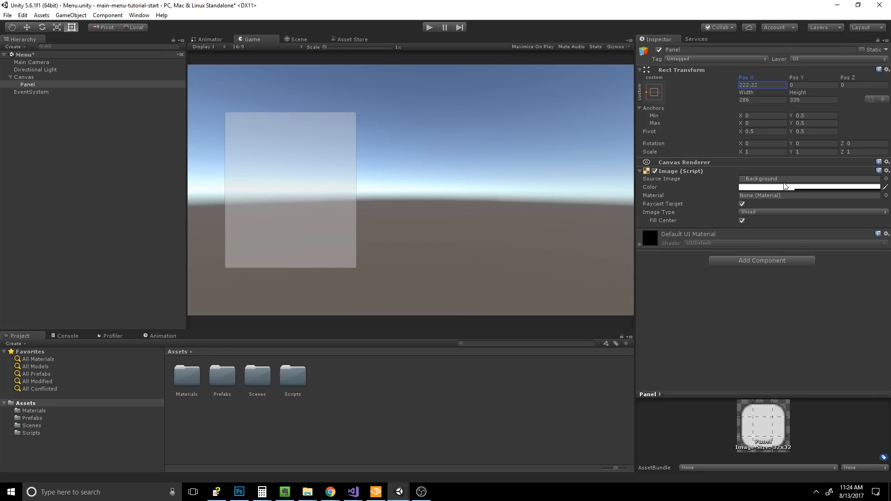
Set the Panel's Image color to black (RGB 0) with alpha 192.
left_click(810, 187)
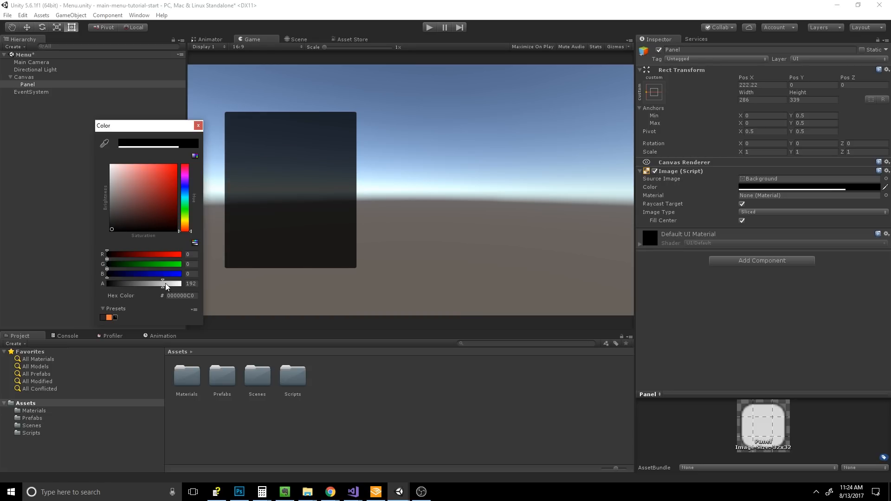
left_click(198, 126)
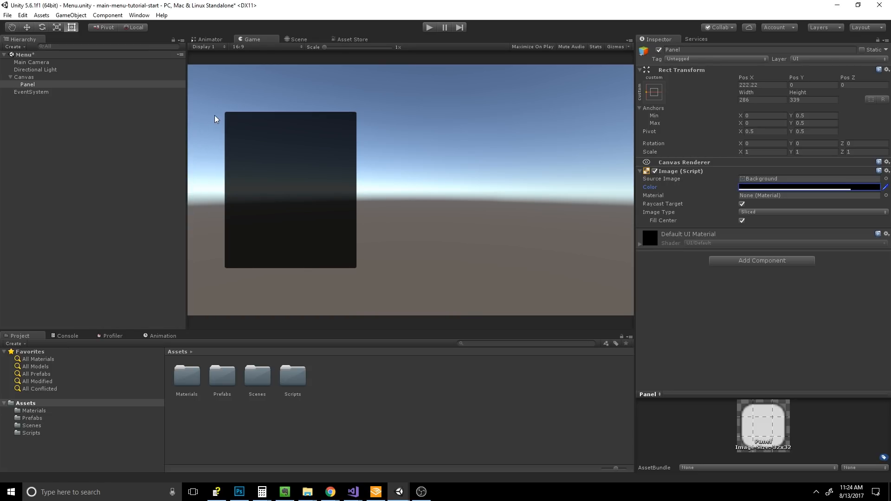
mouse_move(390, 205)
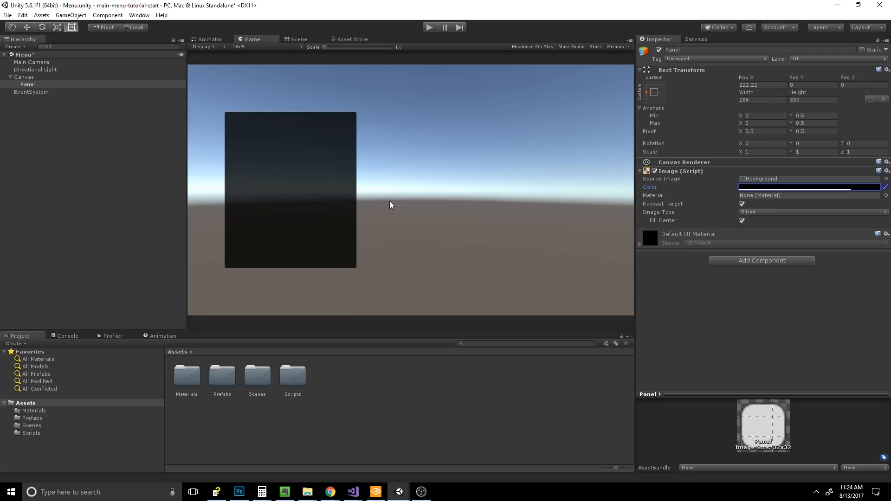
mouse_move(214, 60)
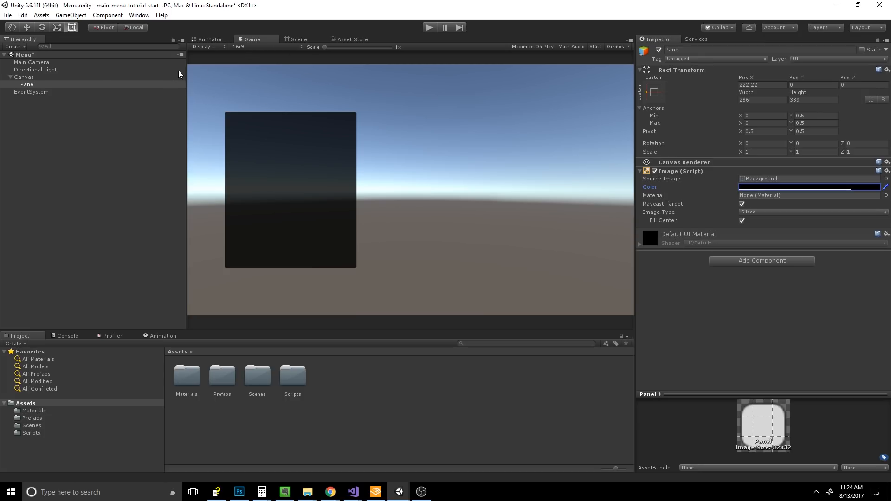
mouse_move(94, 69)
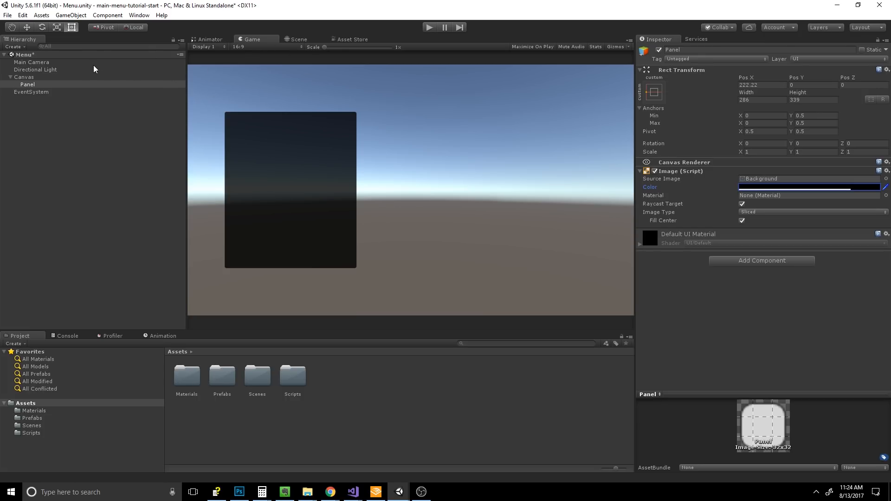
mouse_move(82, 88)
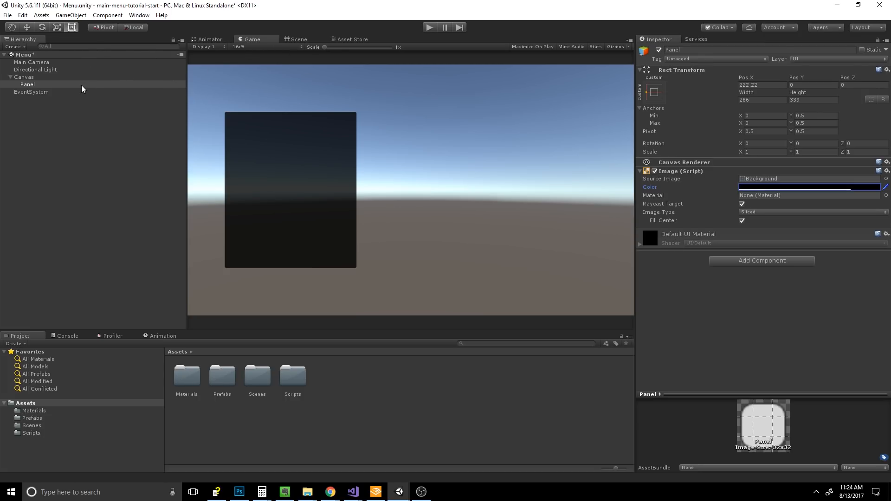
Create a UI Button under Panel and select its child Text object.
right_click(27, 84)
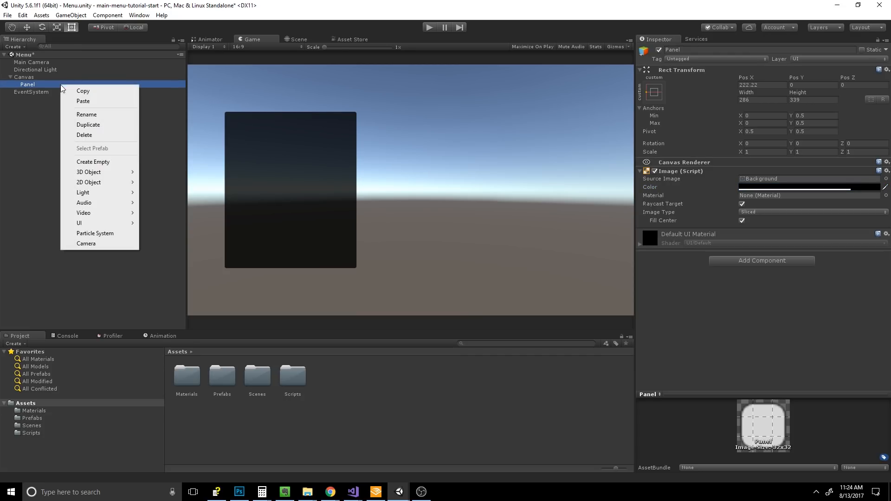
mouse_move(86, 114)
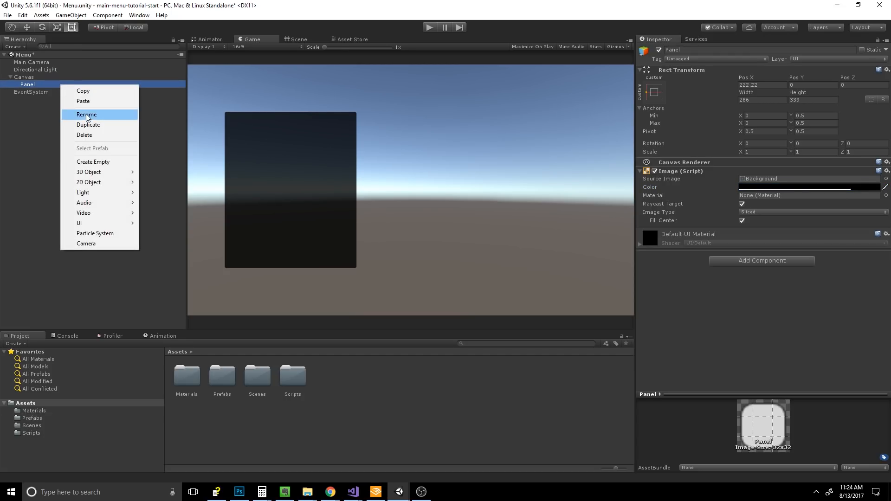
mouse_move(88, 172)
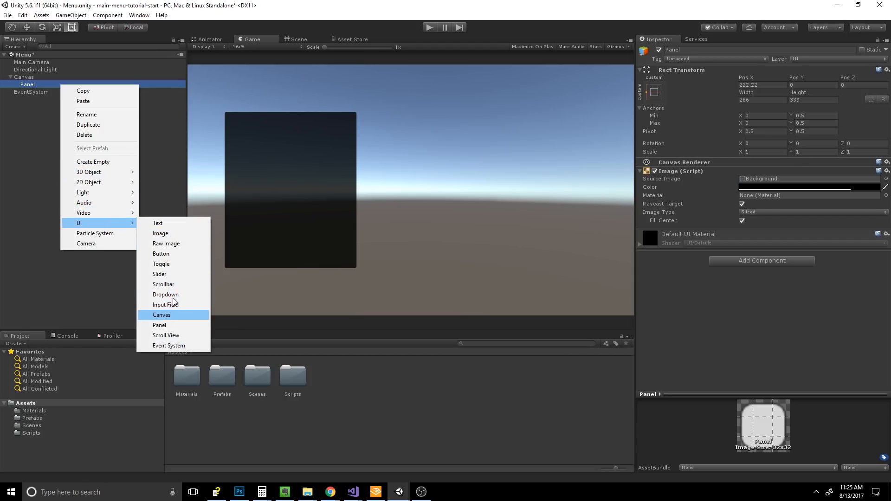
left_click(161, 253)
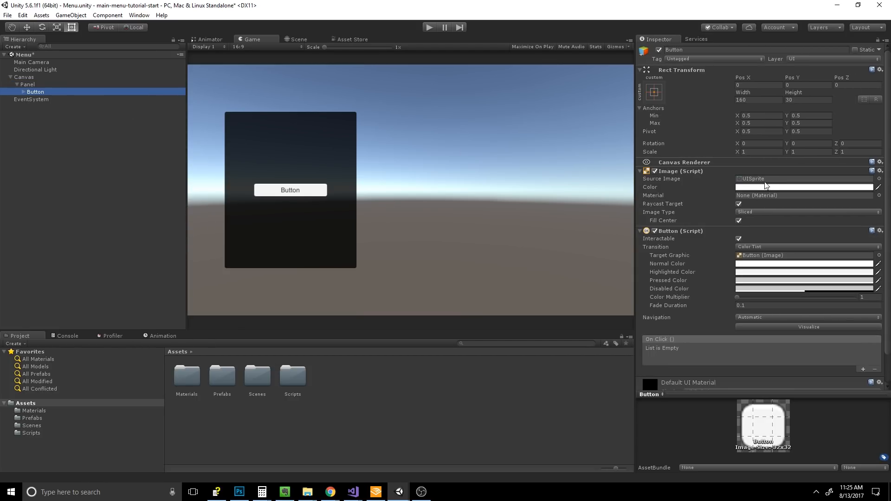
left_click(27, 84)
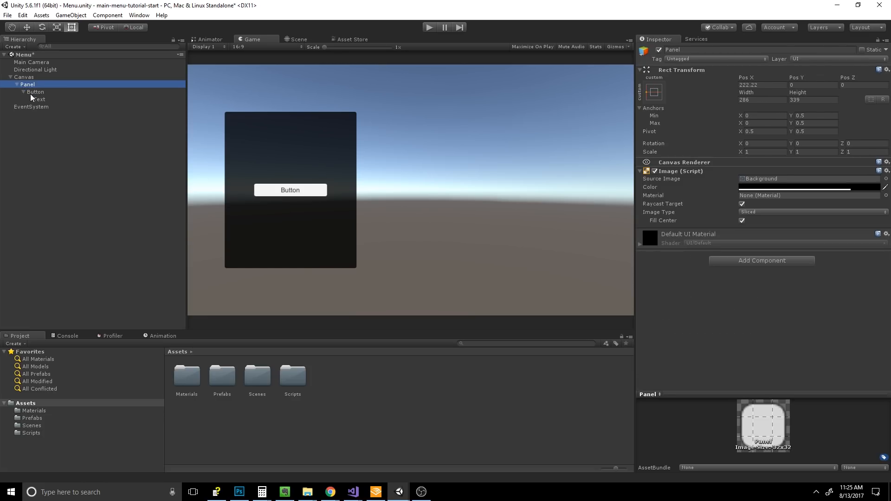
left_click(35, 92)
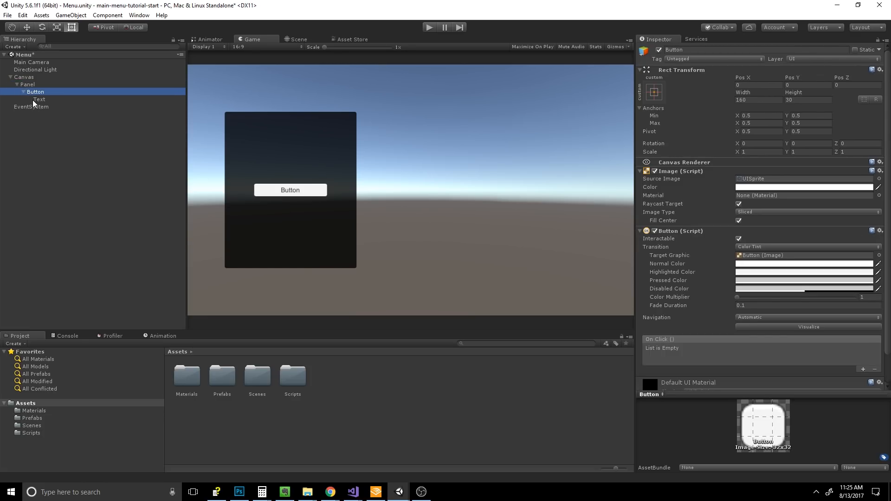
left_click(39, 99)
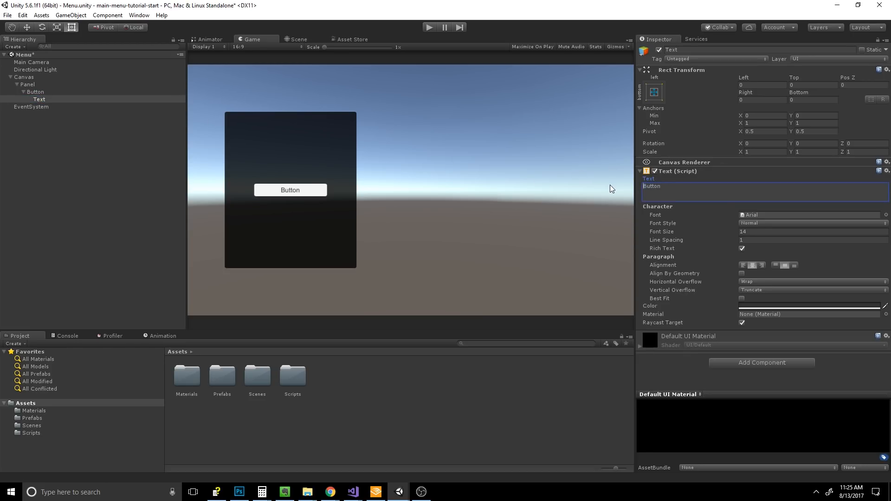
Change the button's label text to PLAY, then select the Button for resizing.
type("PLAY")
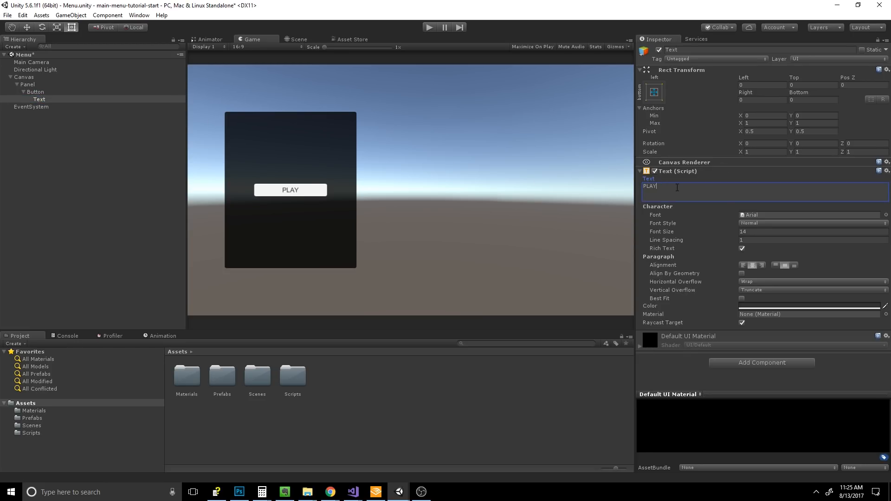
mouse_move(353, 171)
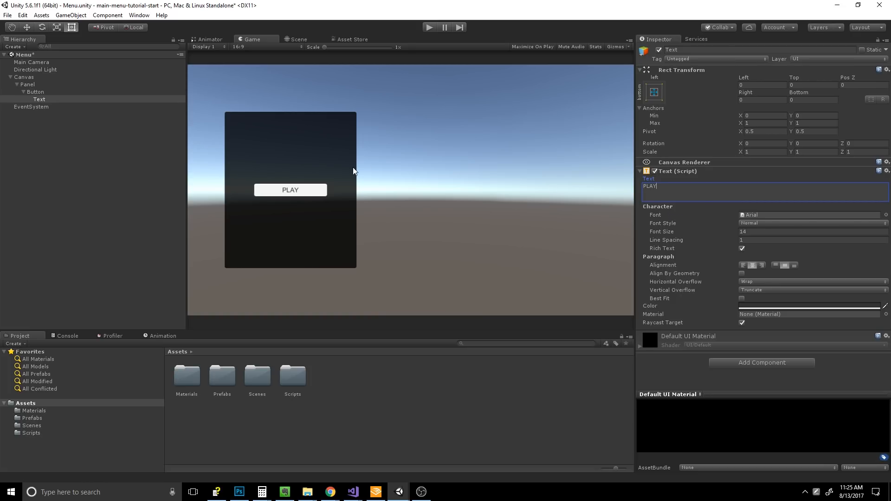
mouse_move(784, 185)
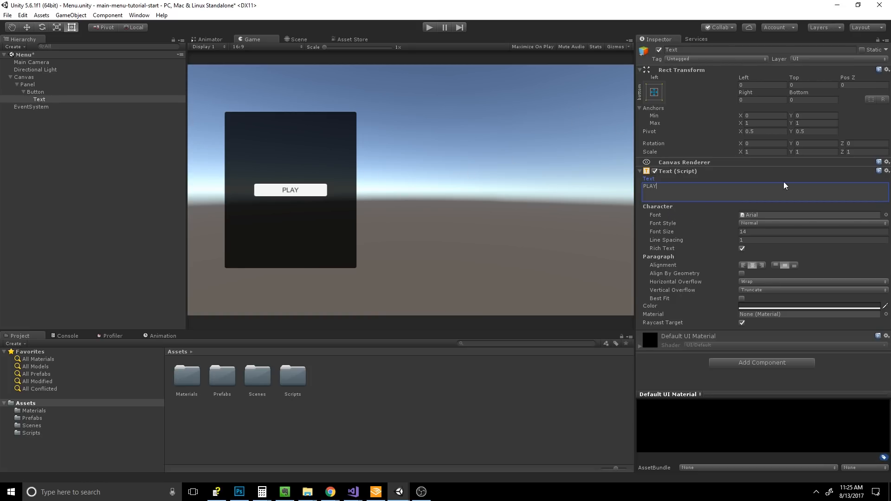
left_click(35, 91)
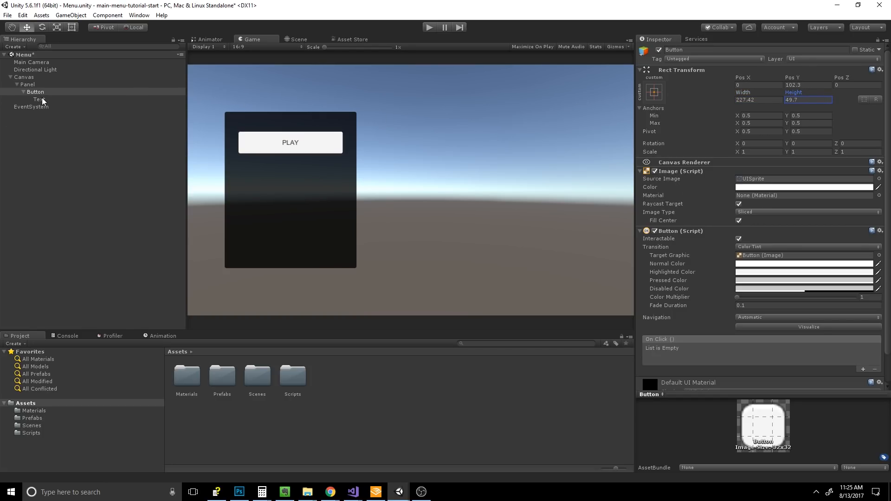
Set the PLAY label's Font Size to 38 and reselect the Button object.
left_click(38, 99)
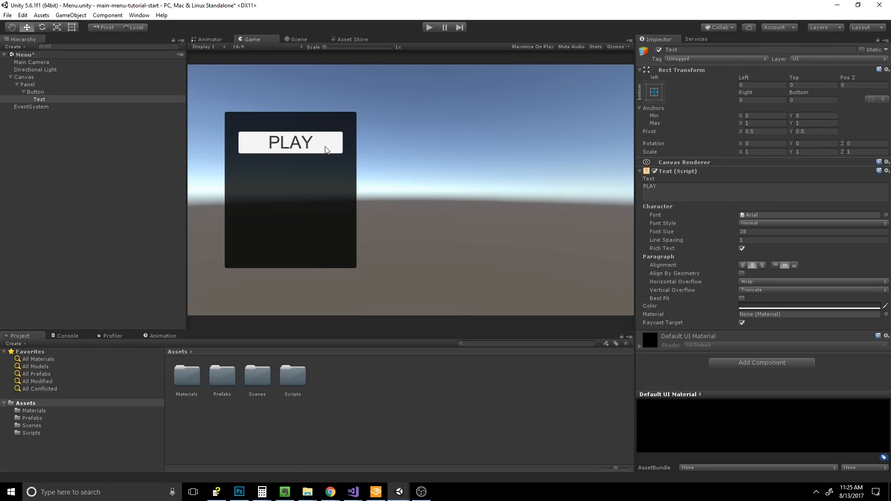
mouse_move(402, 161)
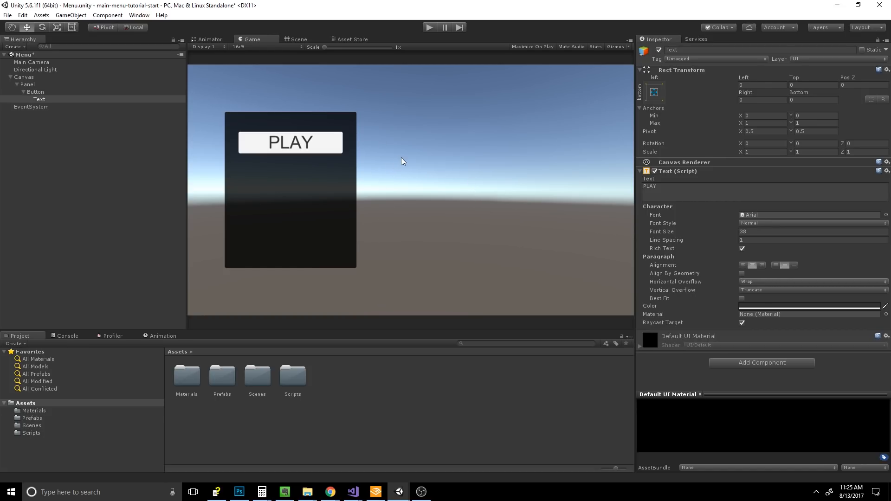
mouse_move(395, 126)
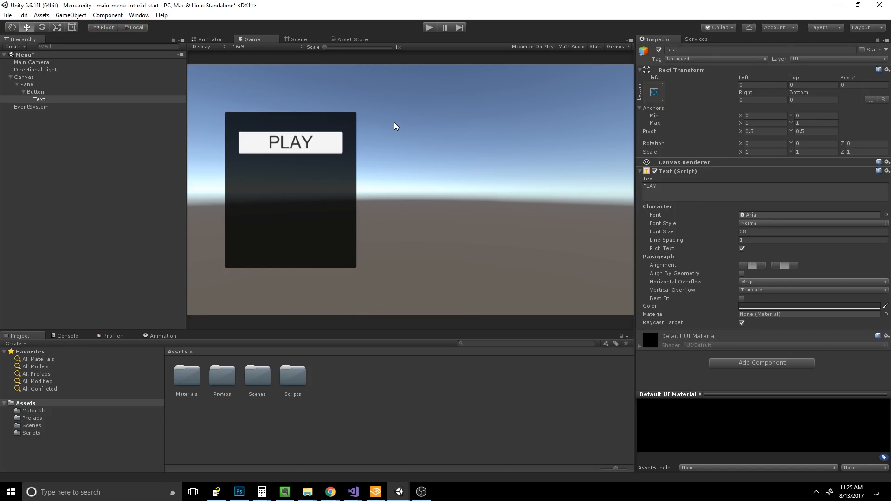
mouse_move(400, 144)
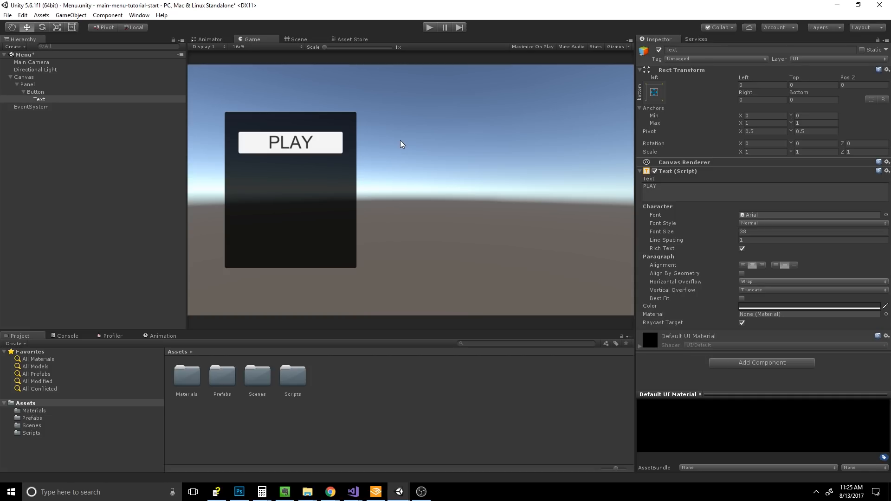
mouse_move(375, 125)
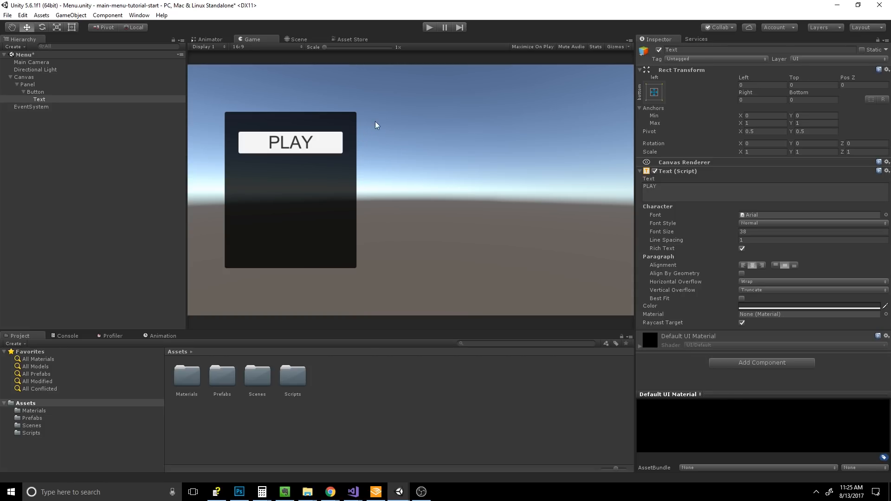
mouse_move(689, 180)
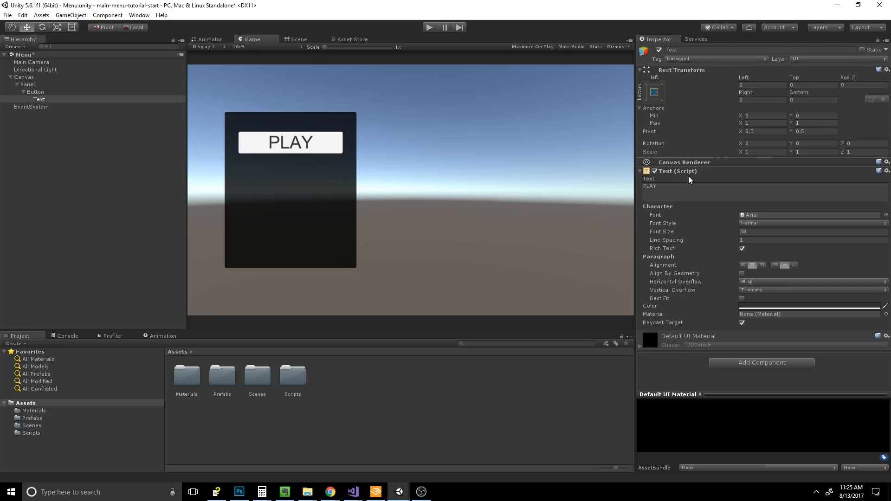
mouse_move(513, 163)
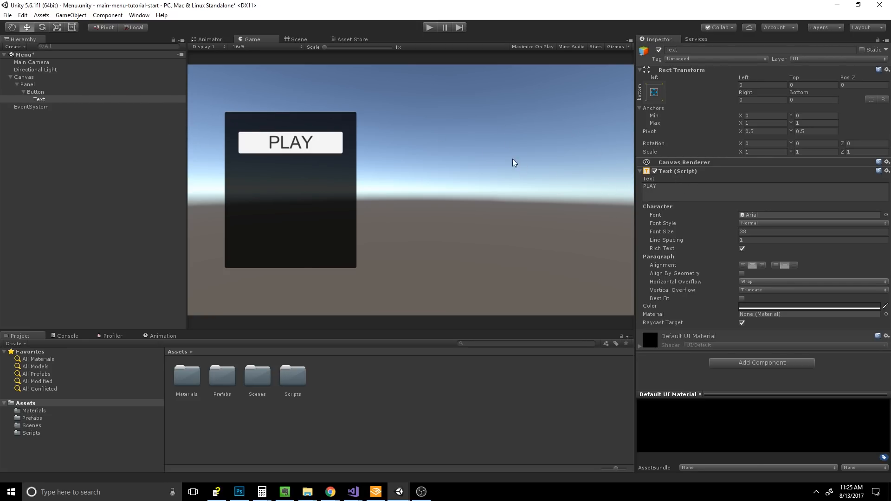
mouse_move(686, 241)
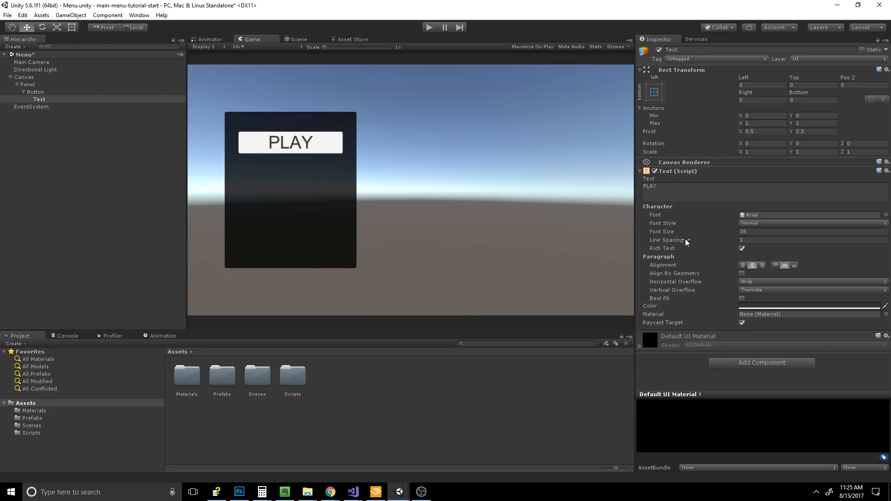
left_click(35, 92)
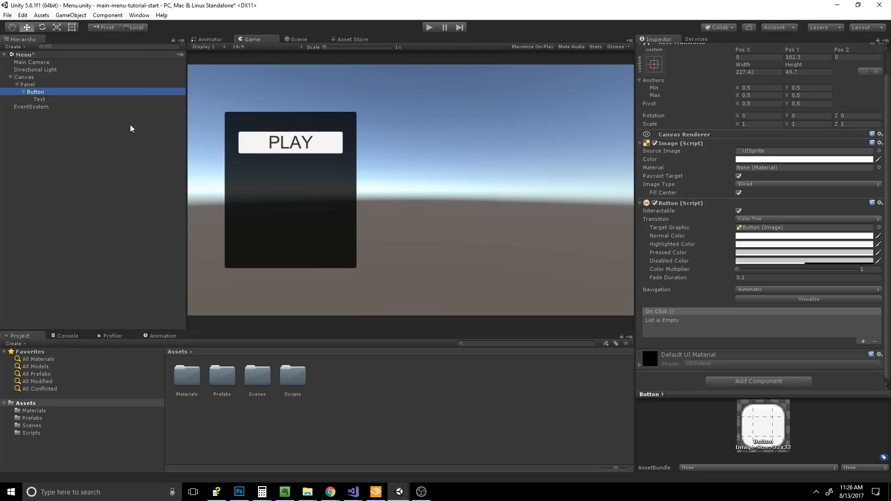
mouse_move(127, 126)
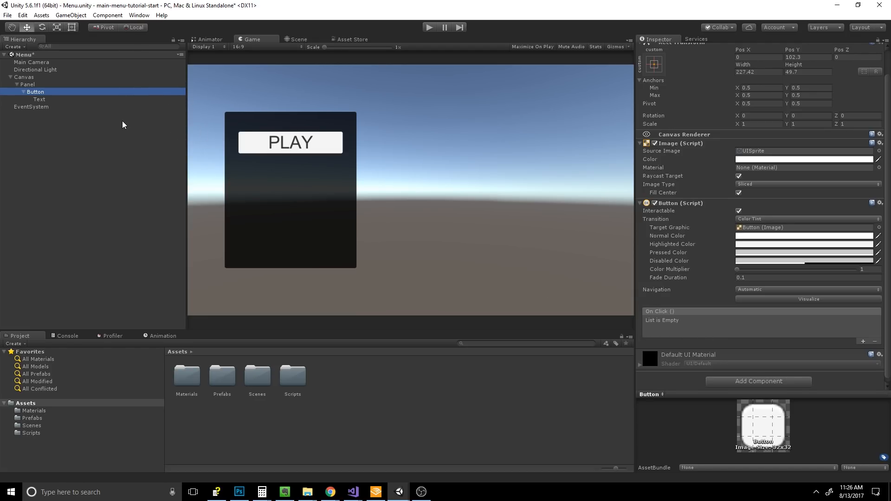
Duplicate the button, rename them Play and Quit, and relabel Quit's text QUIT.
left_click(17, 92)
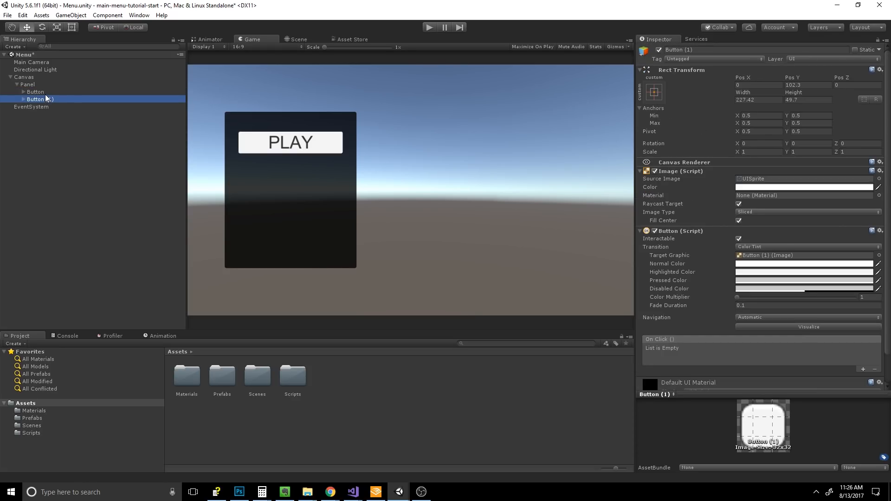
left_click(35, 91)
type("Play")
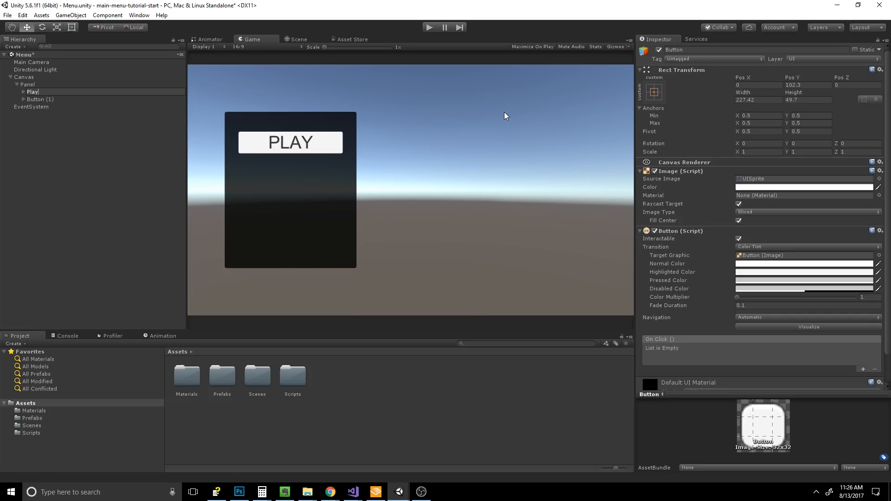
left_click(40, 99)
type("37.33")
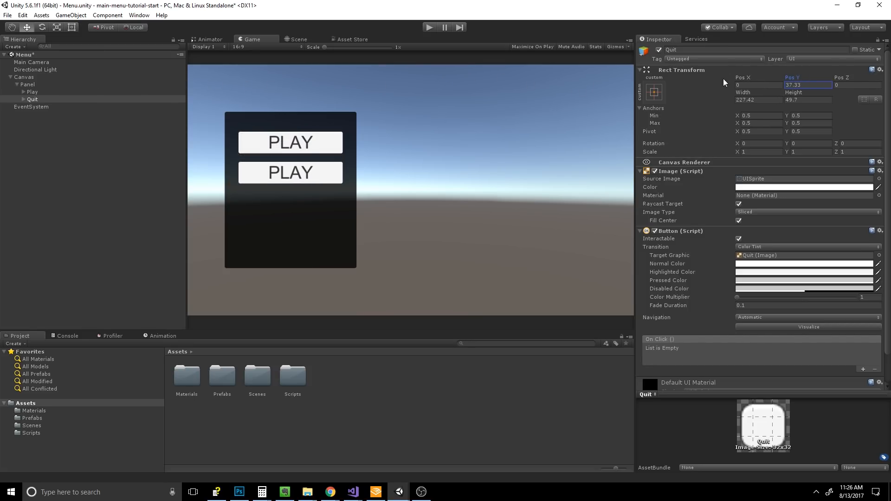
left_click(32, 106)
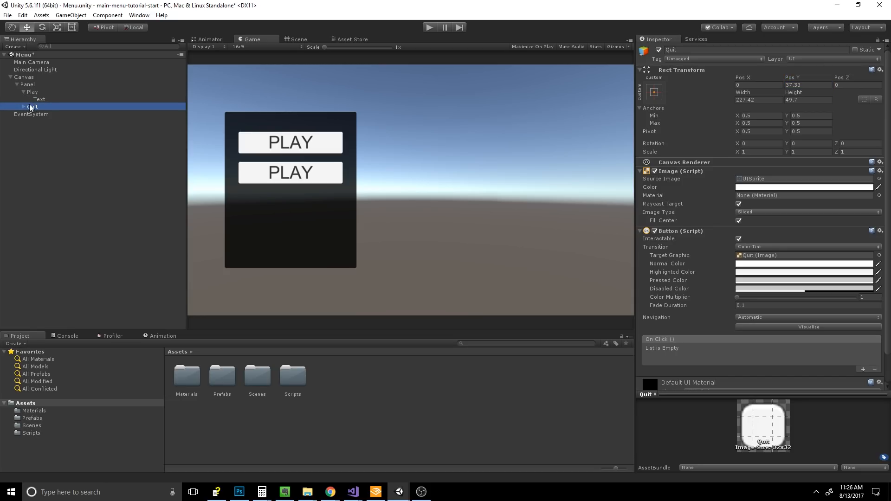
left_click(39, 114)
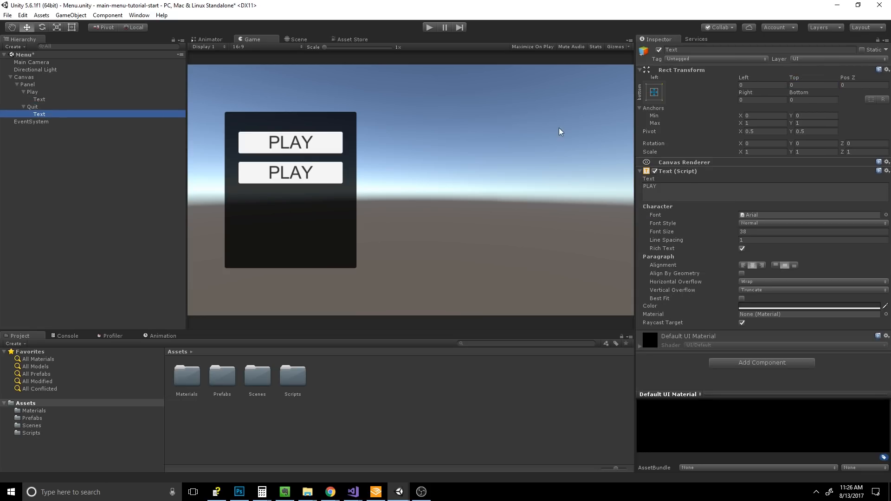
type("QUIT")
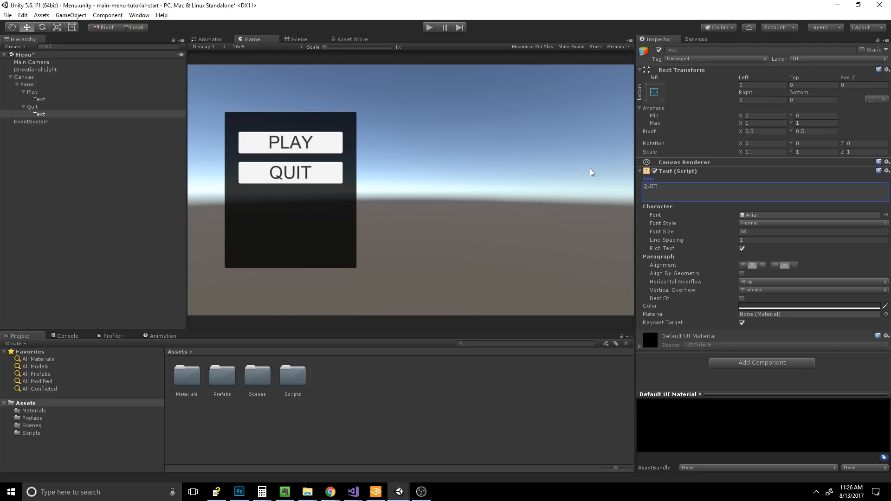
mouse_move(627, 169)
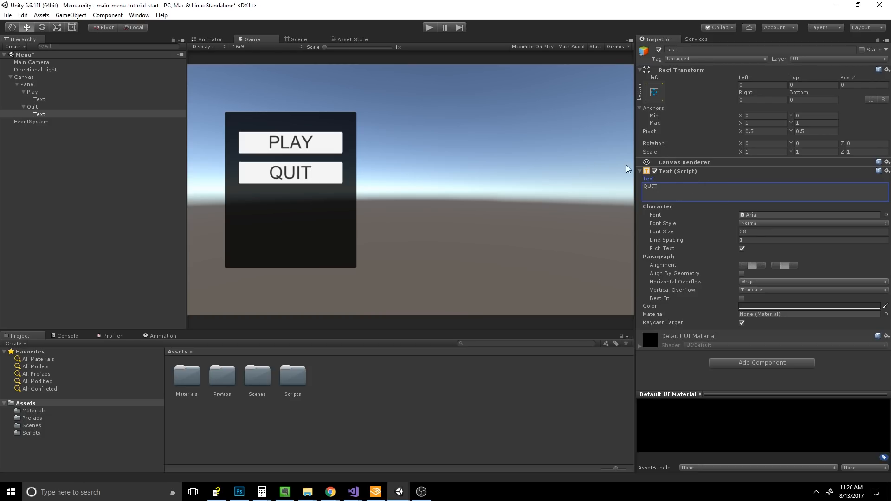
left_click(32, 107)
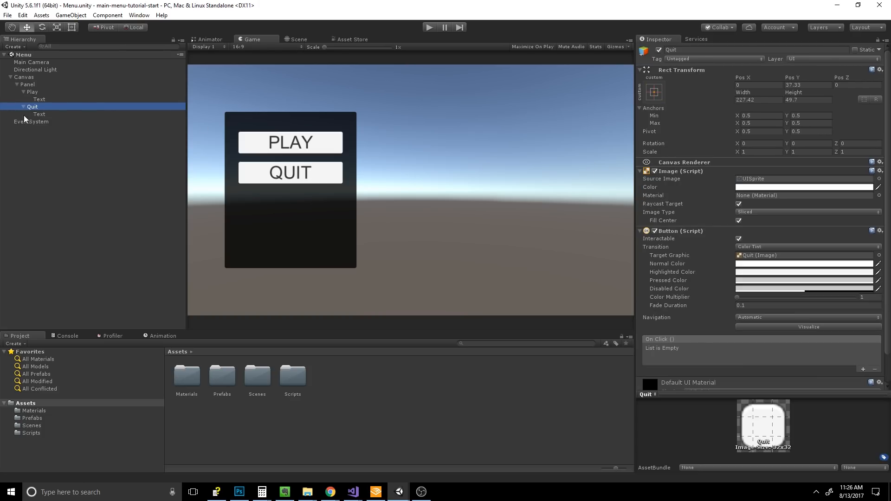
left_click(23, 106)
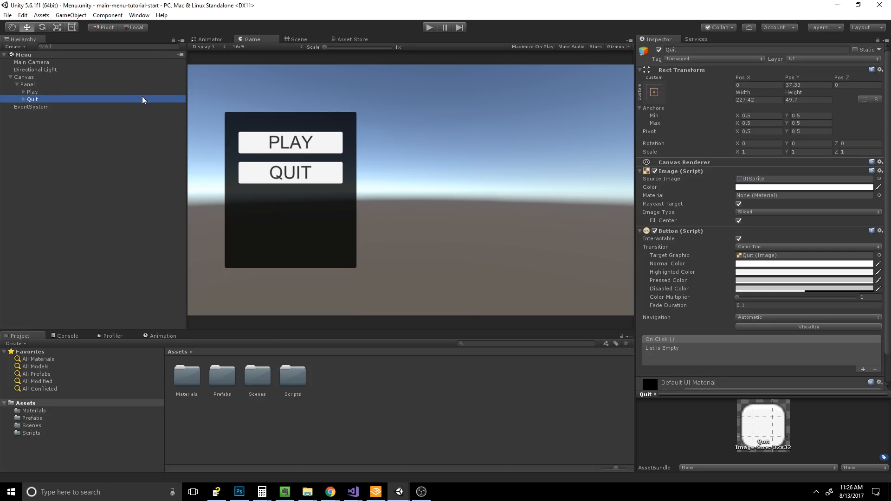
mouse_move(259, 235)
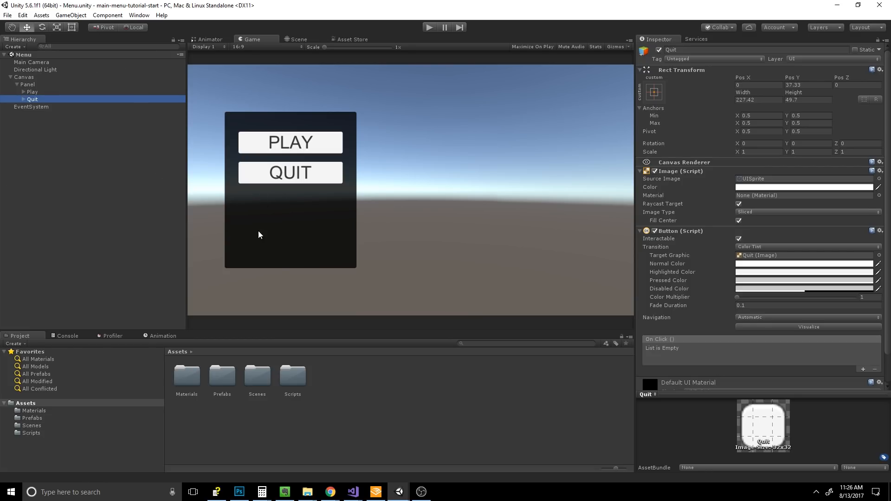
mouse_move(364, 227)
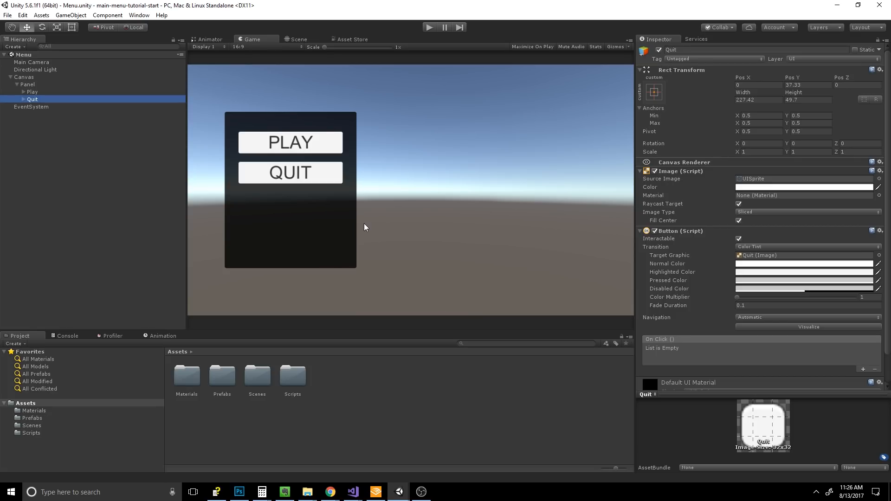
mouse_move(117, 140)
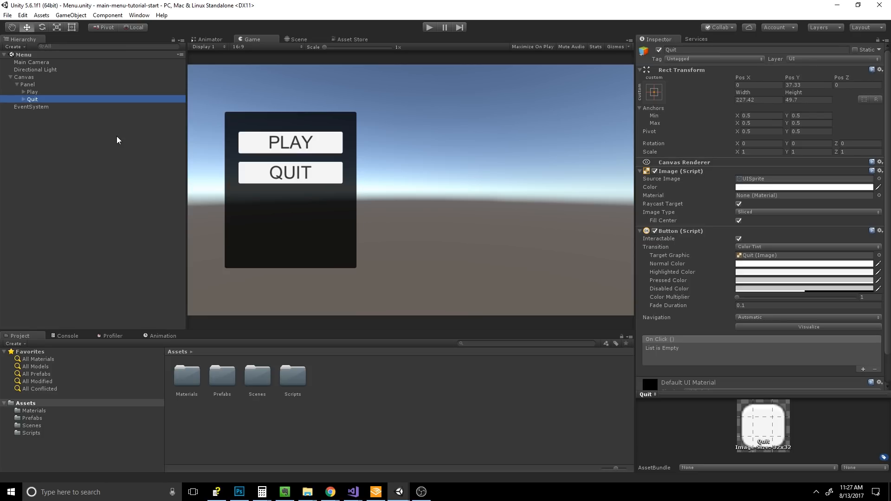
Create a C# script named MainMenu in Assets/Scripts and open it in Visual Studio.
left_click(27, 84)
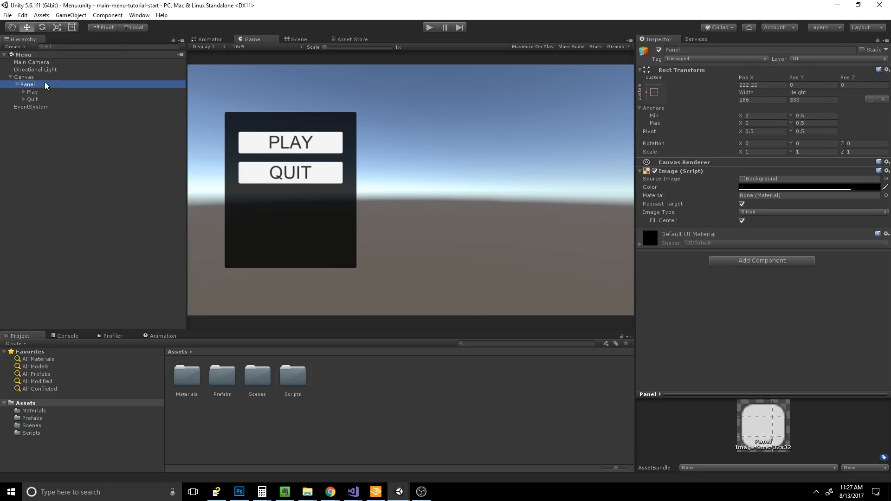
mouse_move(294, 380)
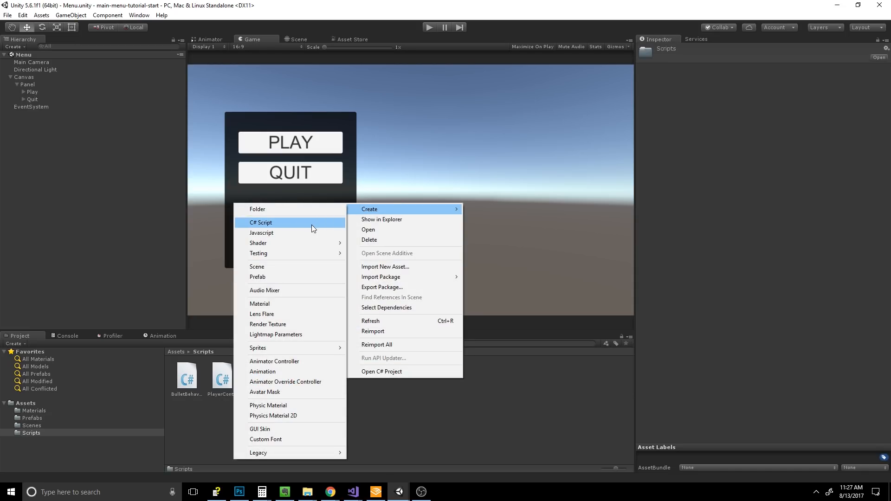
left_click(261, 223)
type("MainMenu")
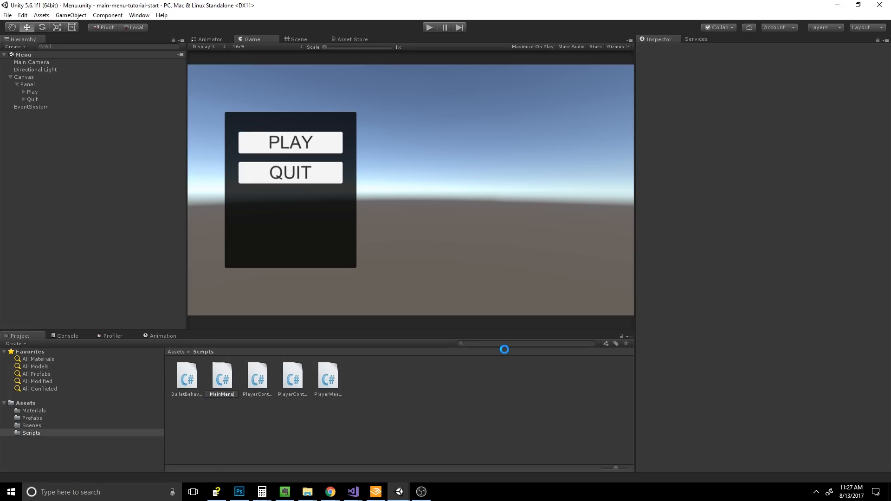
left_click(222, 377)
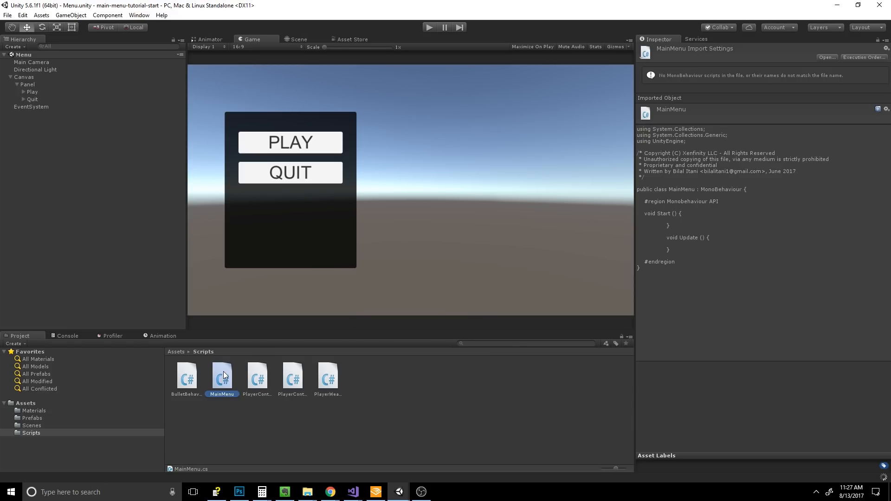
double_click(222, 375)
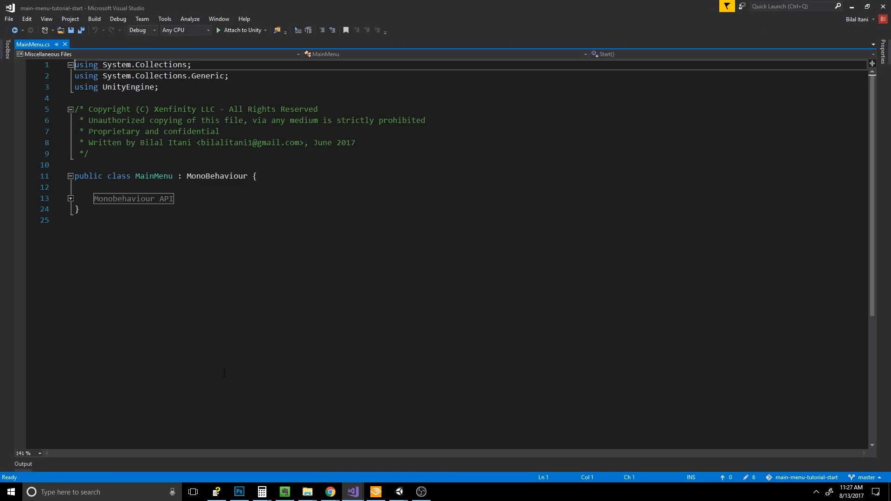
Remove the starter Start/Update code and add an empty public void Play() method.
left_click(152, 199)
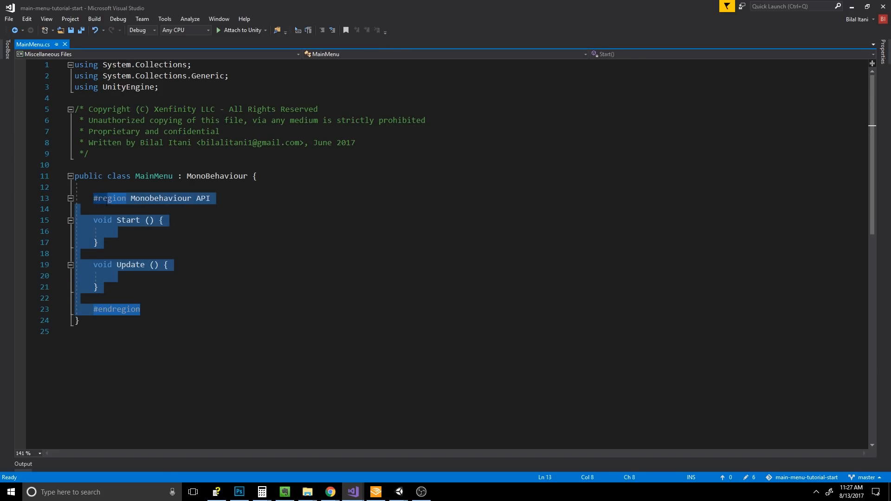
key("Delete")
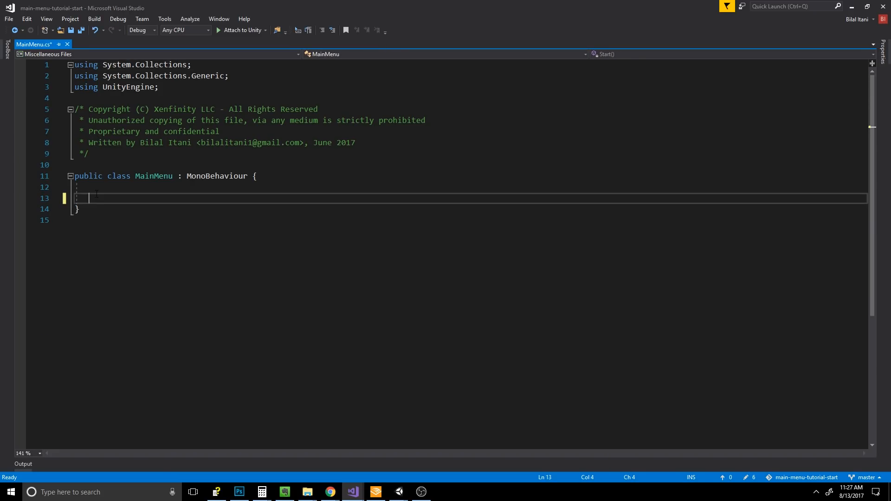
key("Backspace")
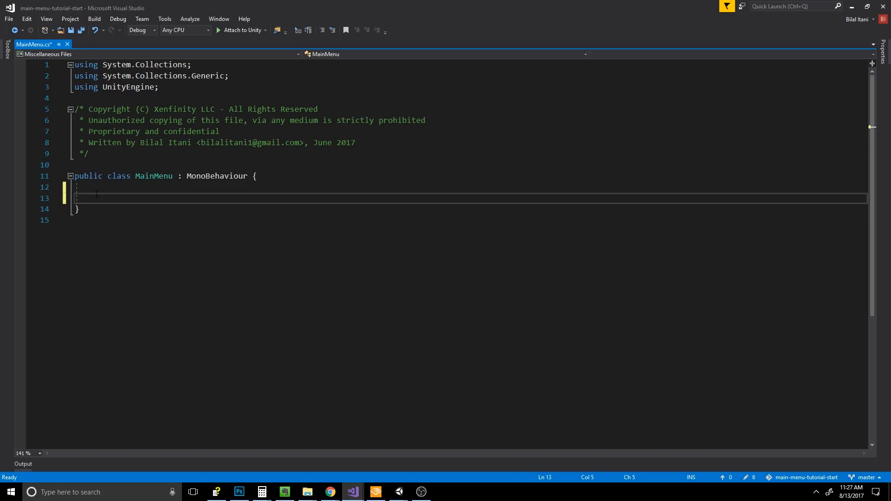
type("public void")
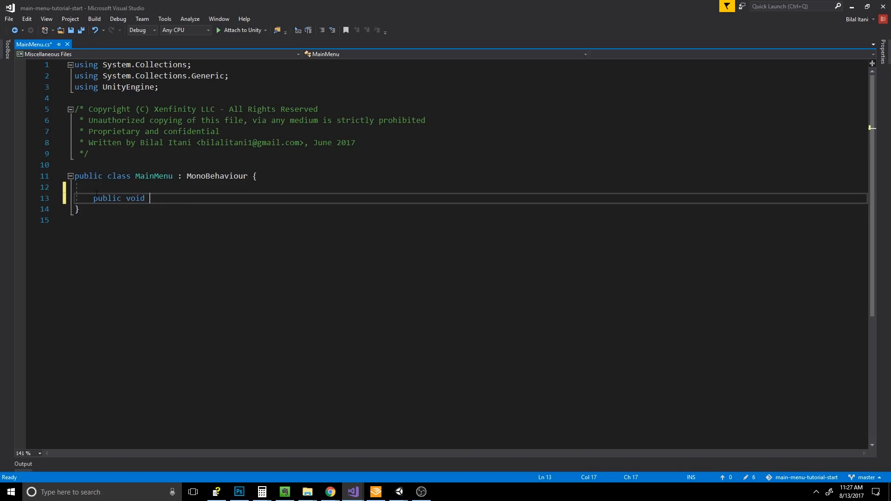
type("Play()")
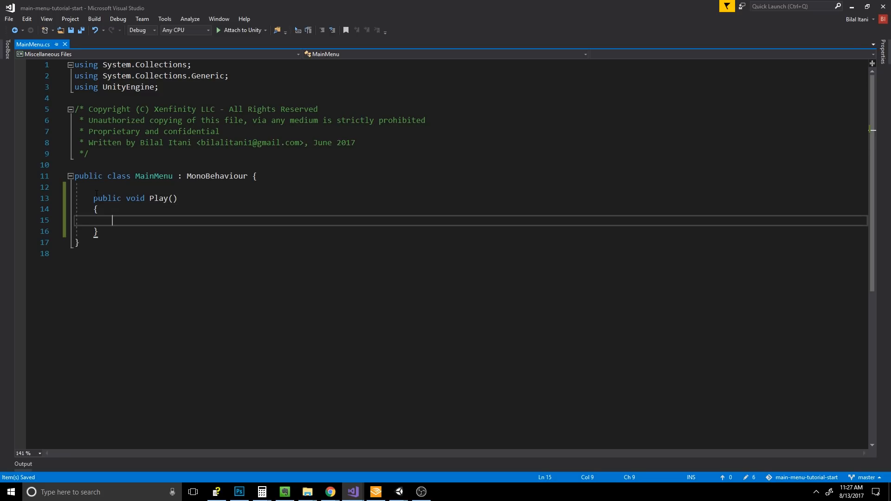
Add a public void Quit() method whose body calls Application.Quit().
type("public void")
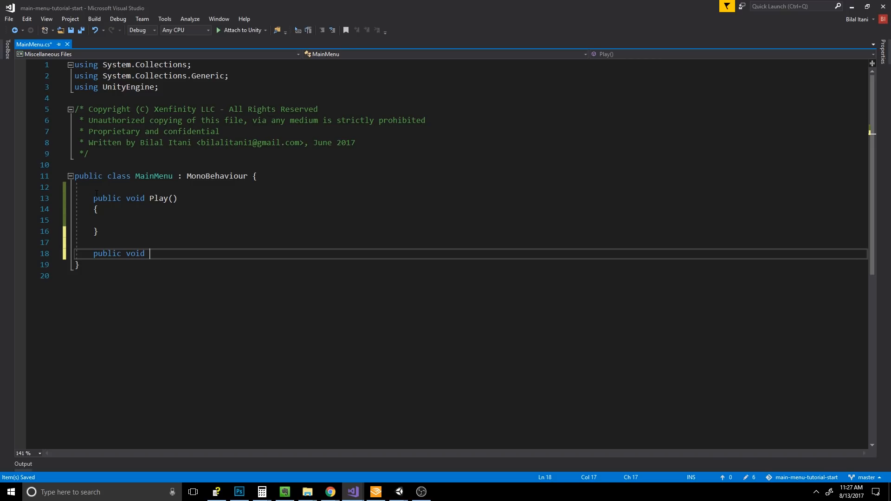
type("Quit()")
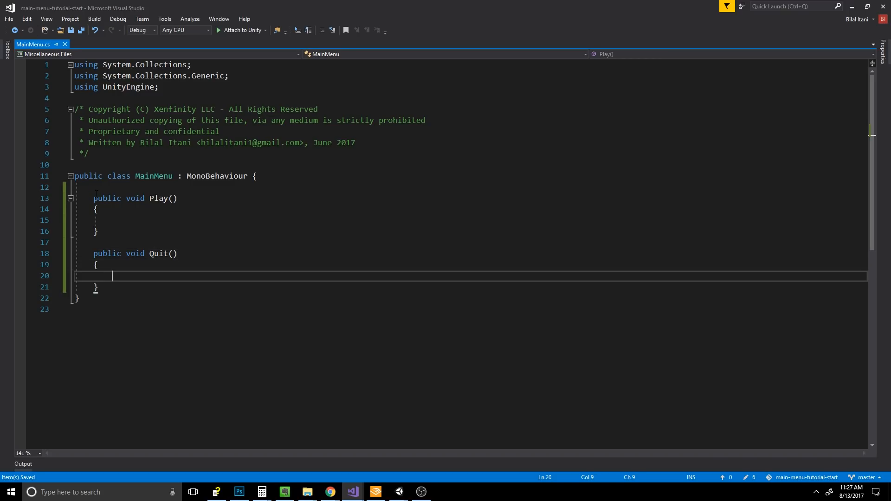
left_click(97, 264)
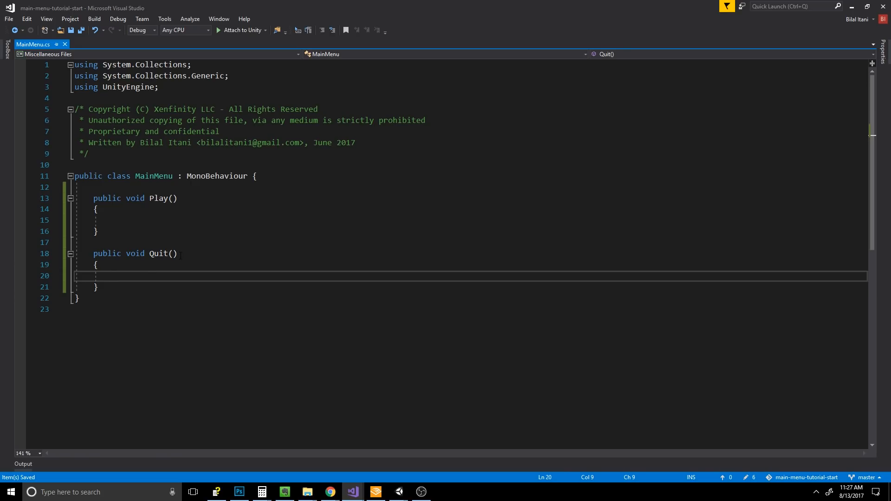
type("Application")
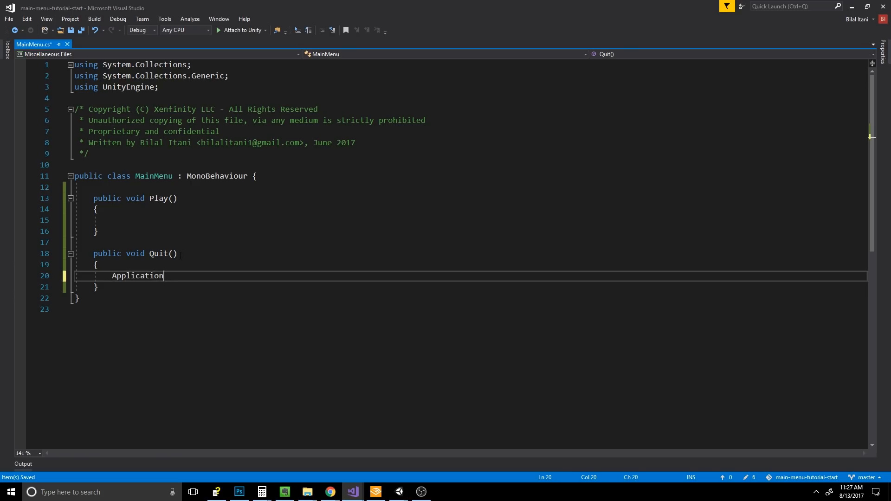
type(".Quit();")
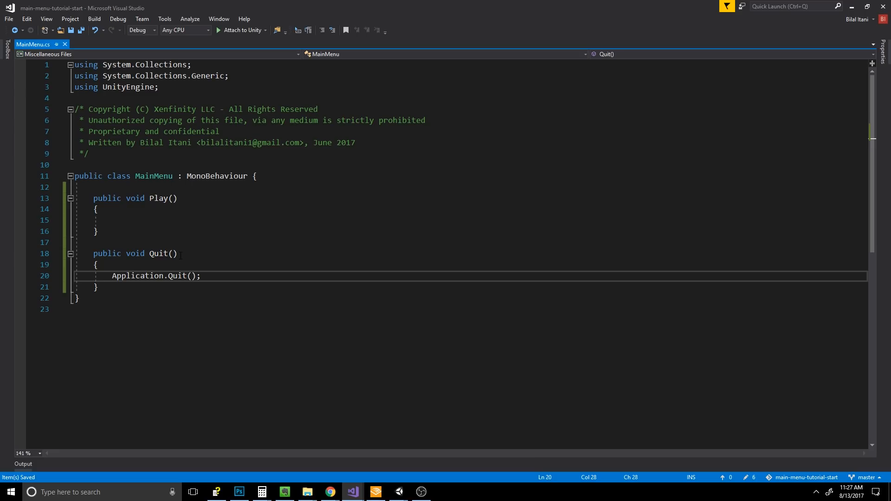
left_click(200, 276)
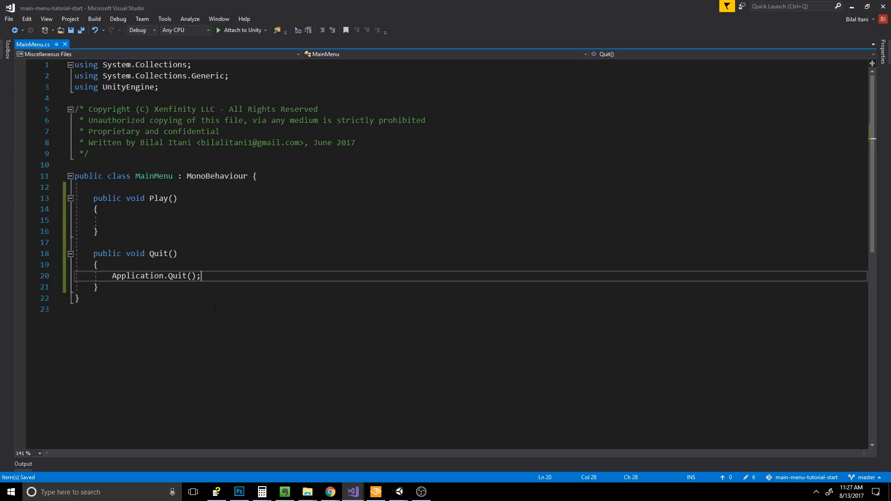
mouse_move(226, 330)
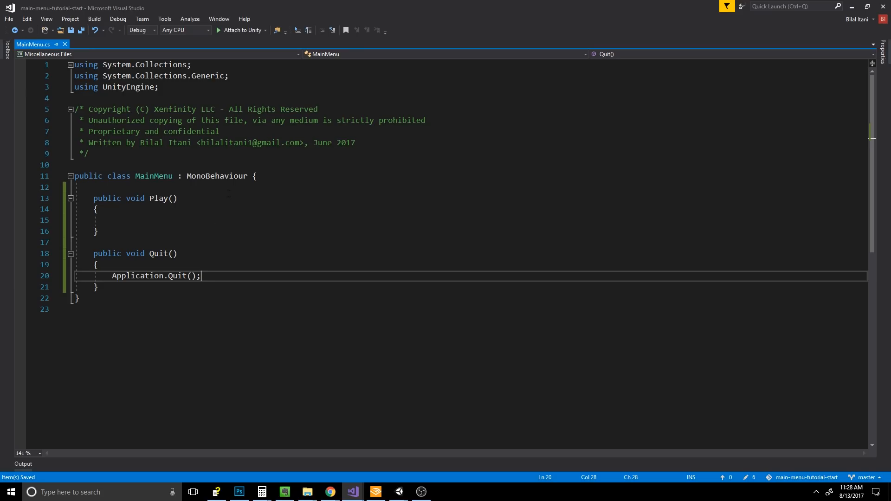
mouse_move(289, 206)
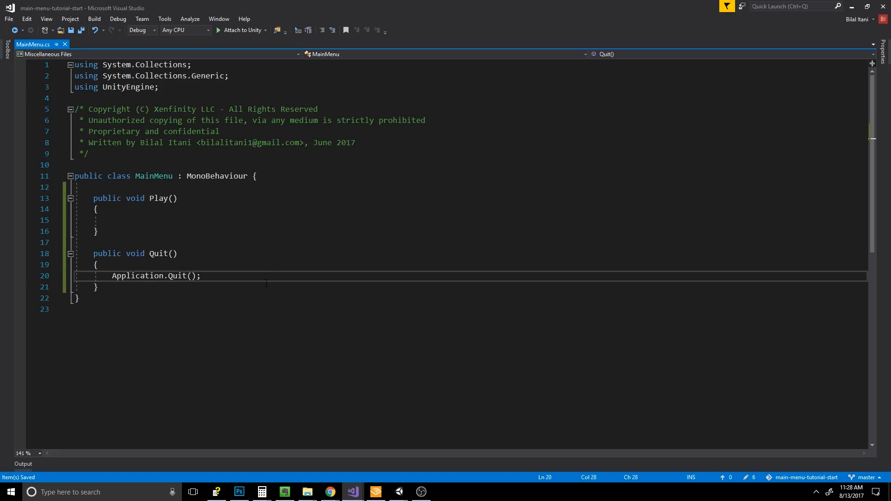
left_click(200, 275)
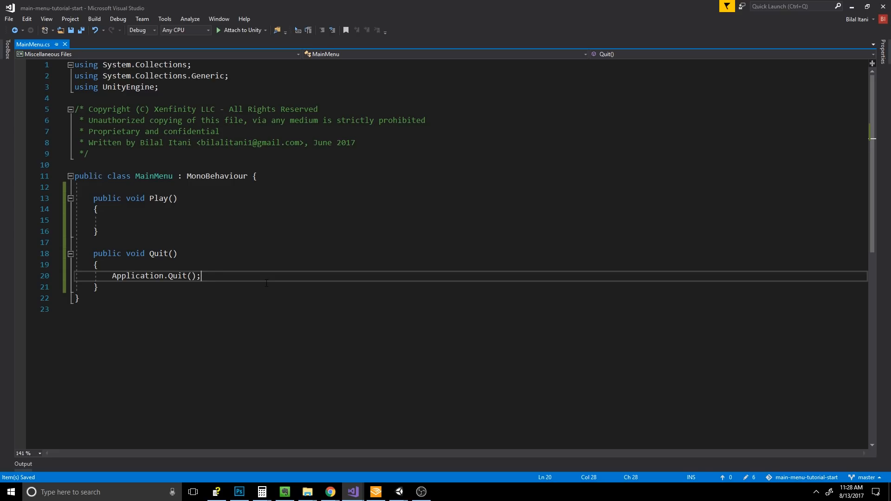
mouse_move(752, 26)
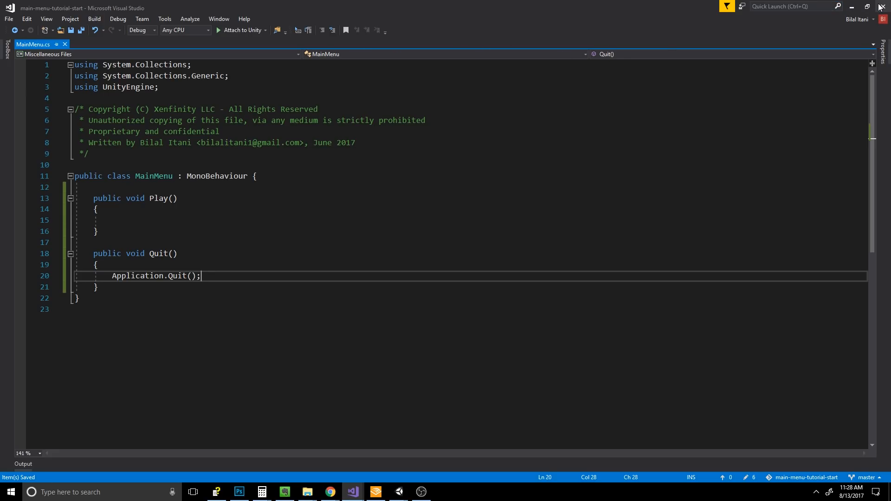
Close Visual Studio, reopen MainMenu.cs, and accept normalizing its line endings.
left_click(398, 492)
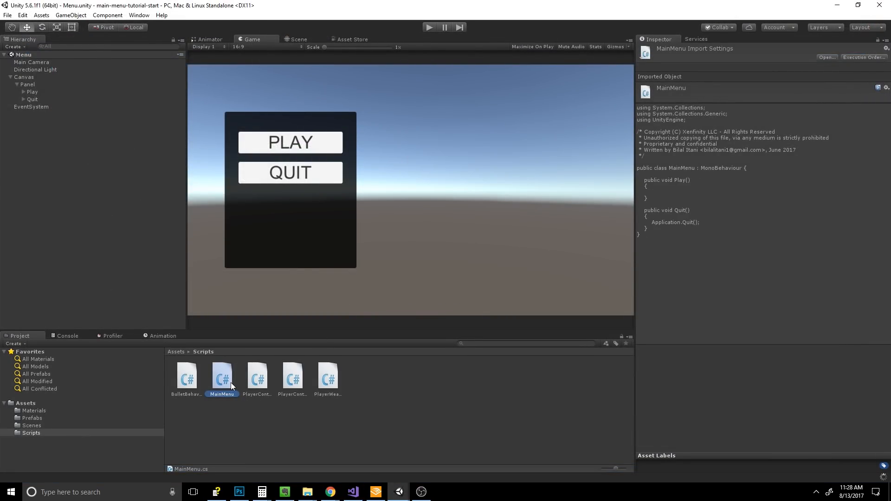
double_click(222, 376)
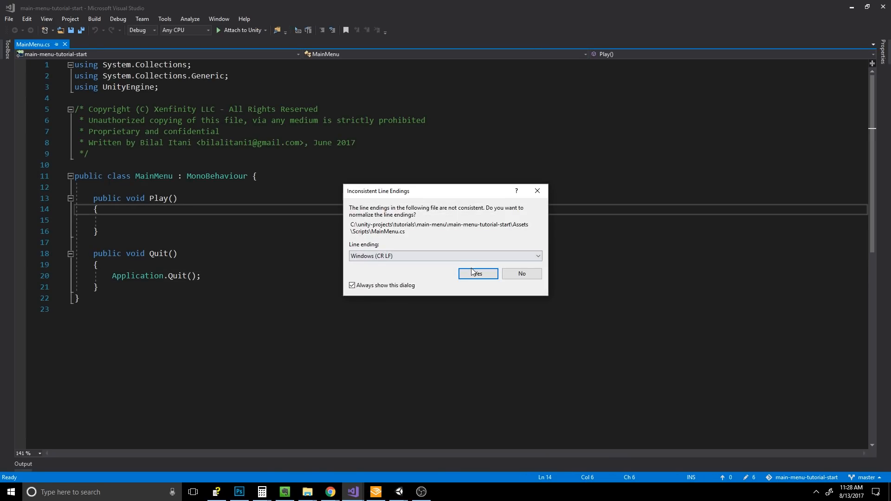
left_click(477, 274)
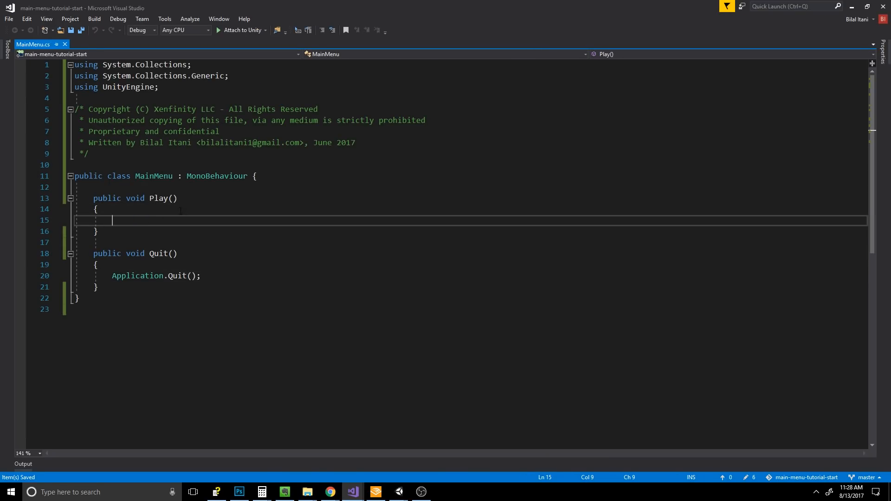
Type SceneManager in Play() and import UnityEngine.SceneManagement through the quick-fix lightbulb.
type("Scene")
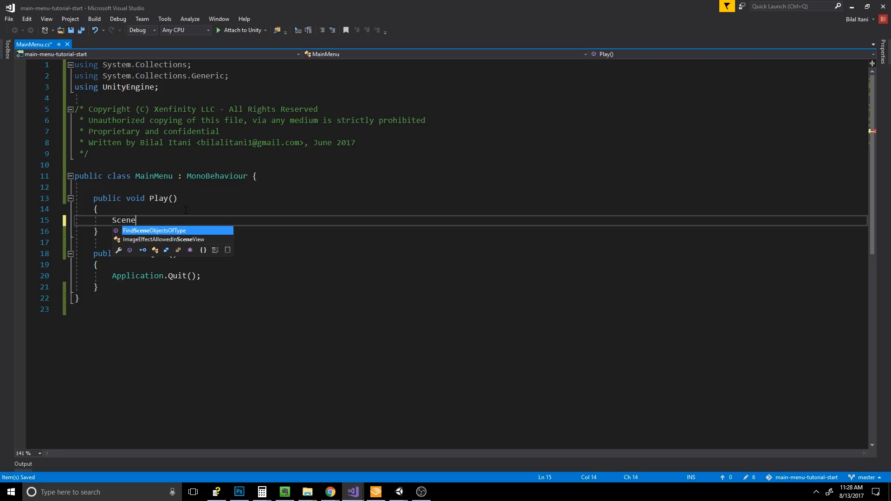
type("Manager")
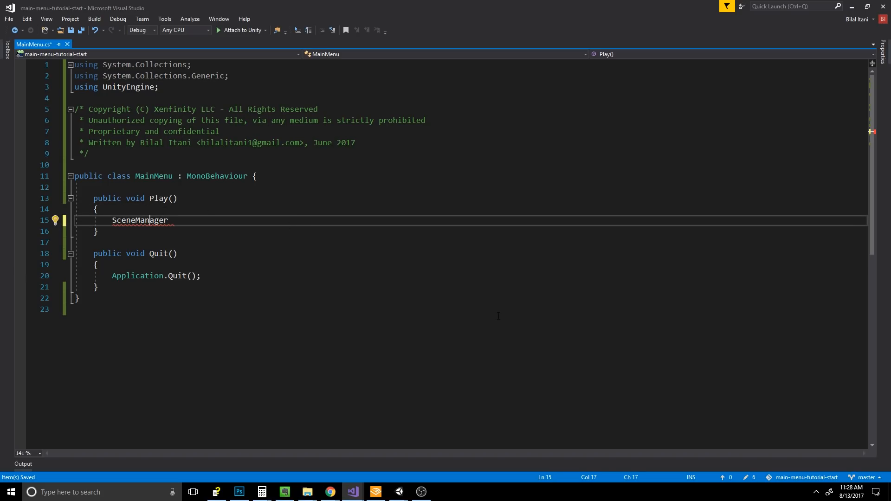
left_click(55, 220)
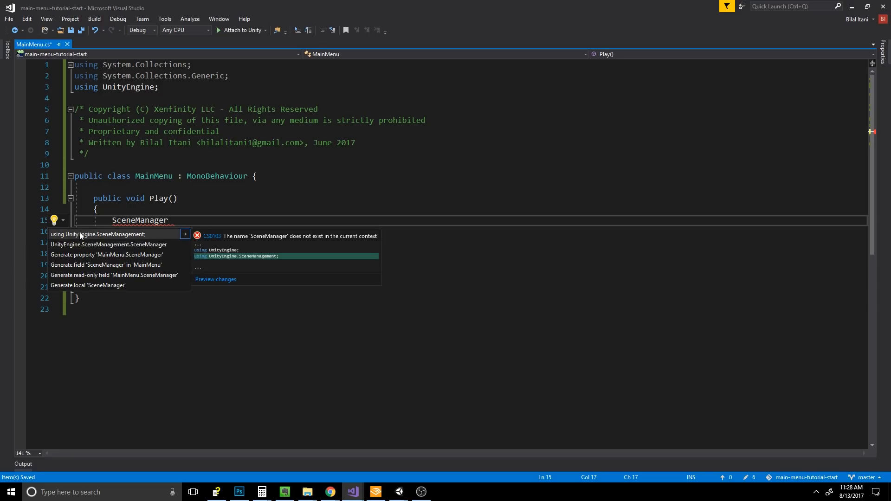
left_click(98, 233)
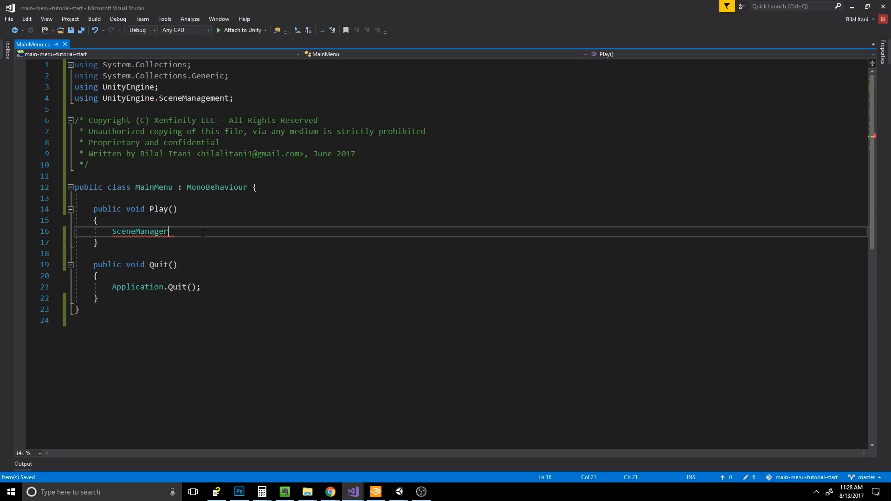
Complete the statement as SceneManager.LoadScene(1);.
type(".")
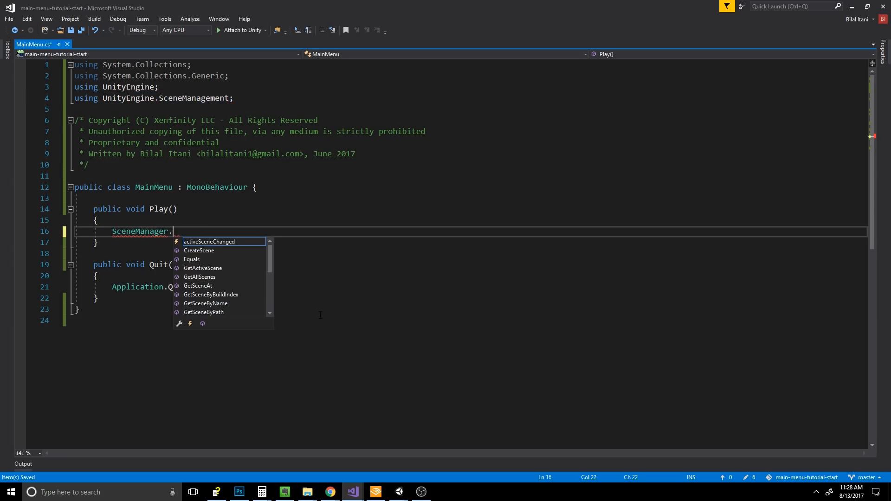
type("LoadScene")
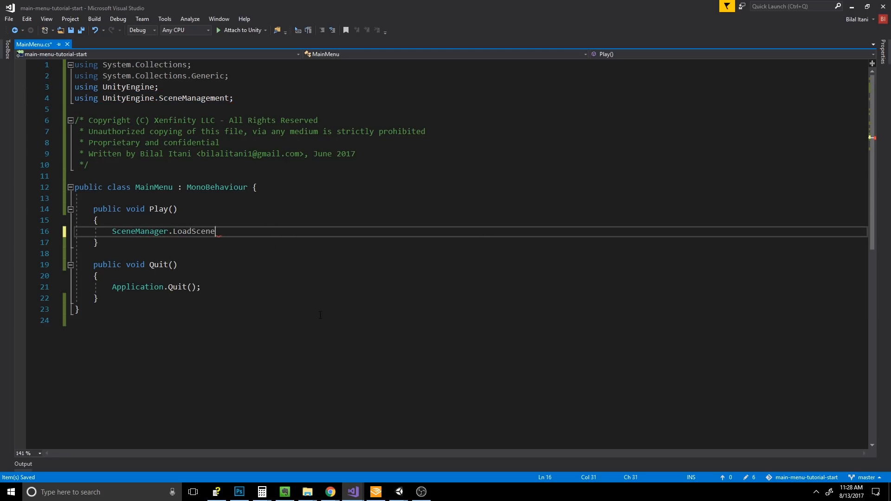
type("(1);")
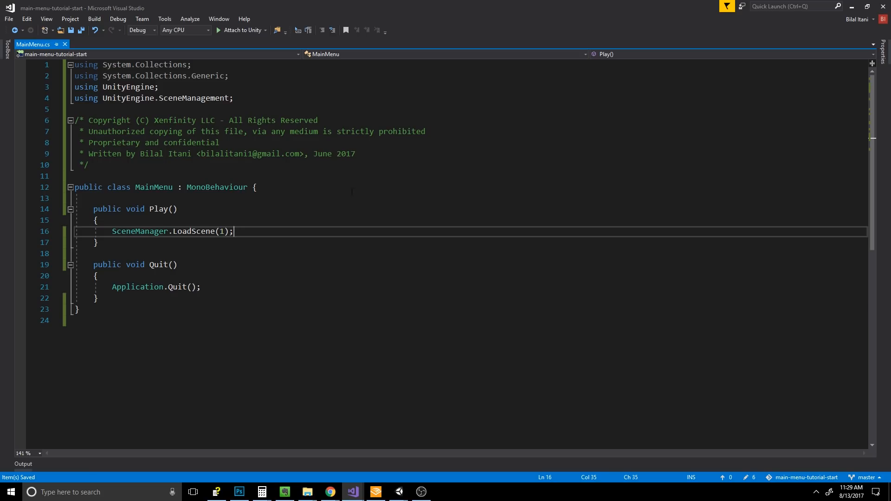
left_click(398, 491)
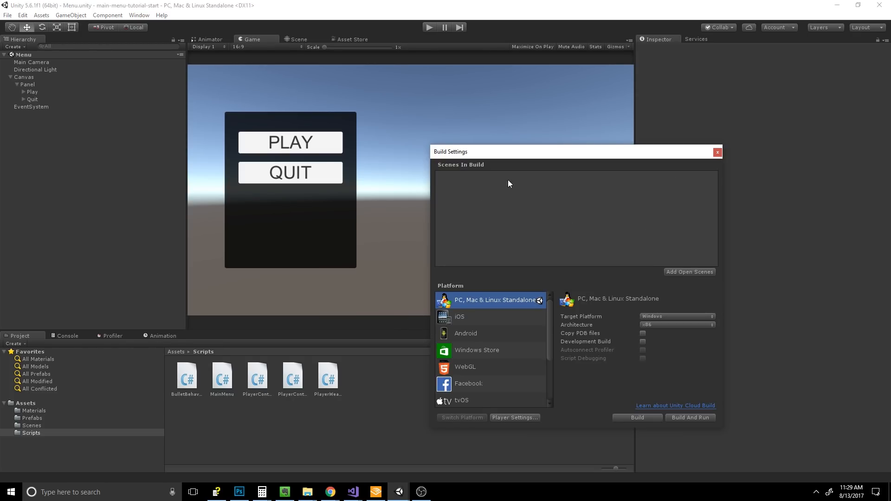
mouse_move(453, 182)
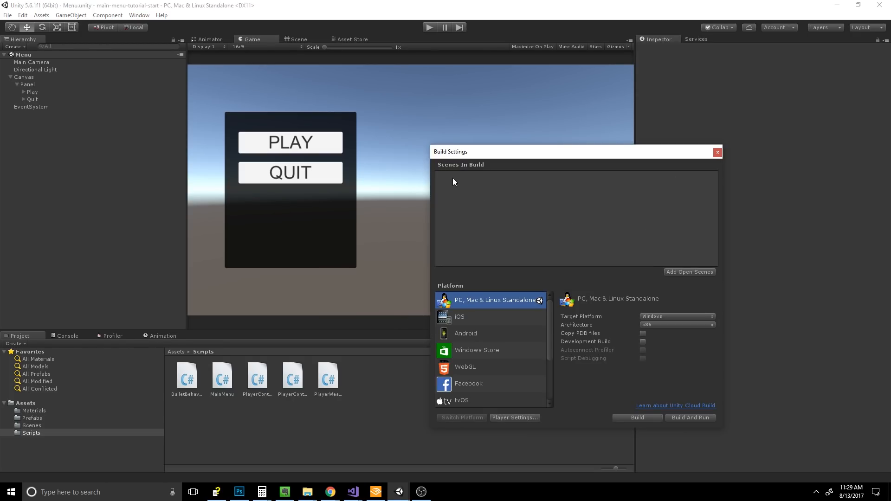
Add the Menu scene at index 0 and Main at index 1 to Scenes In Build, then close Build Settings.
left_click(32, 417)
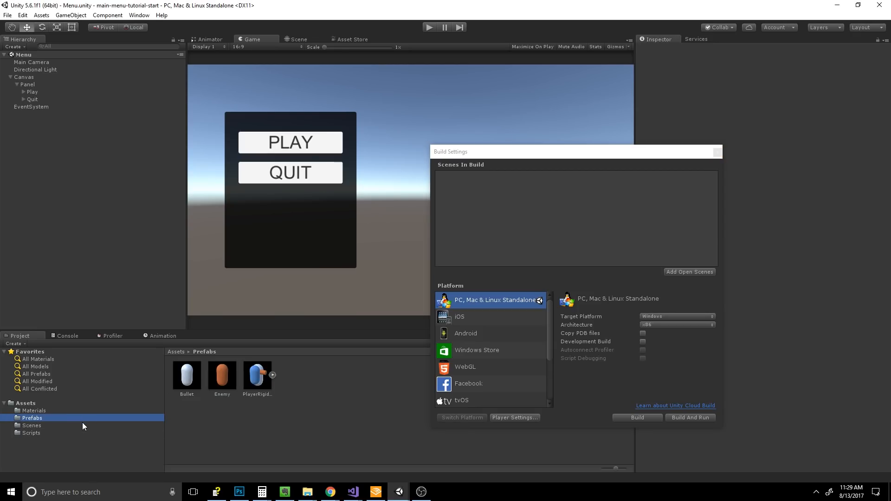
left_click(32, 426)
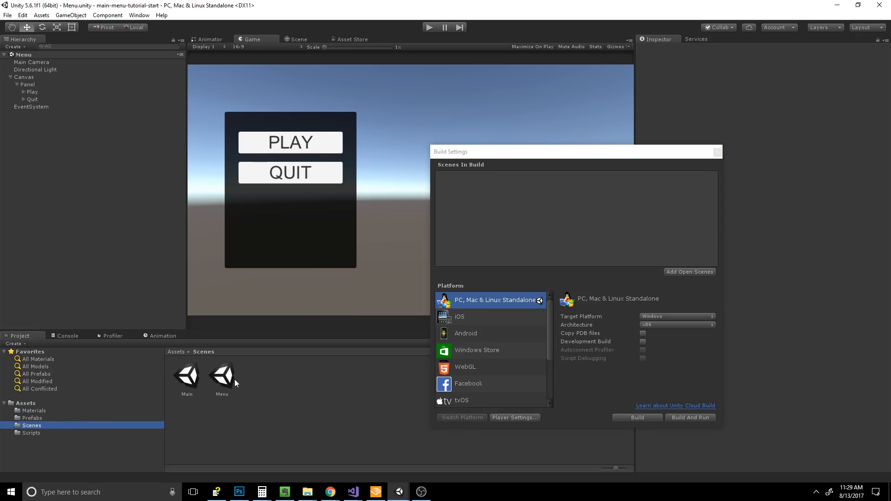
left_click(690, 272)
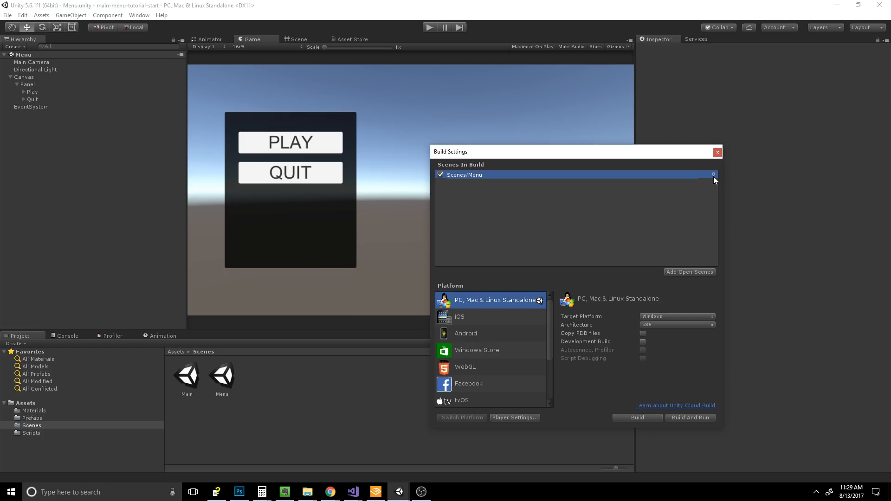
mouse_move(430, 264)
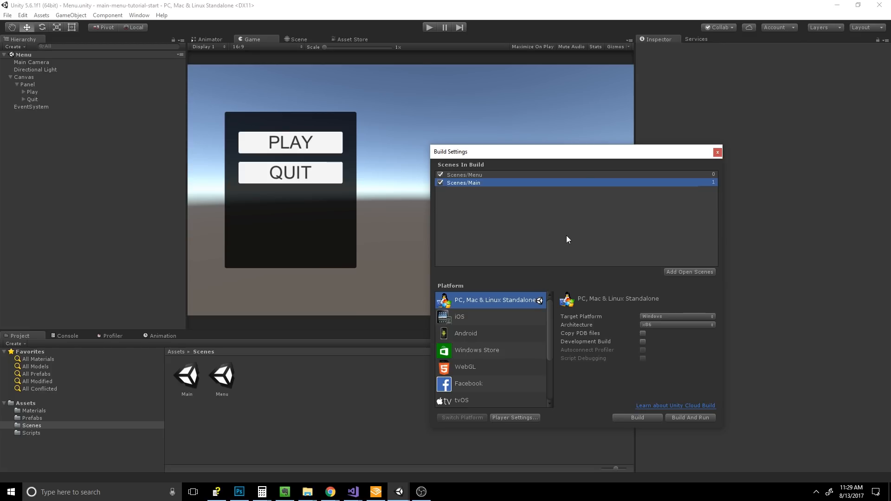
mouse_move(553, 198)
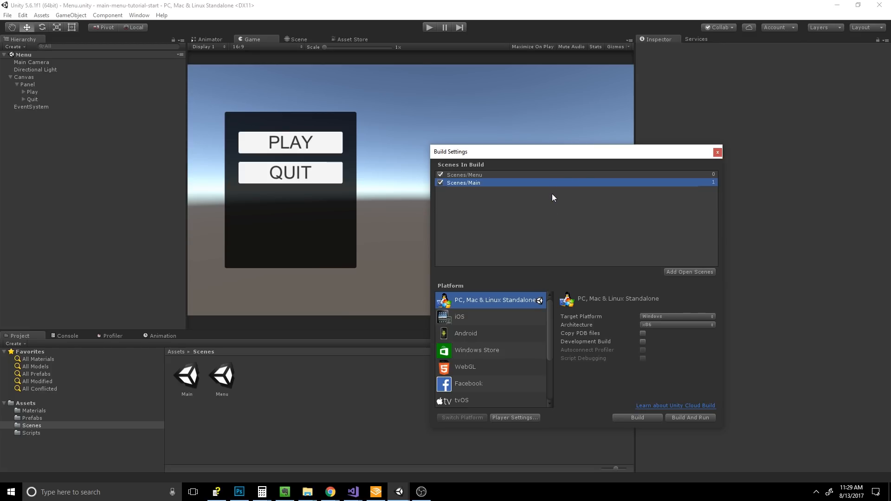
mouse_move(530, 231)
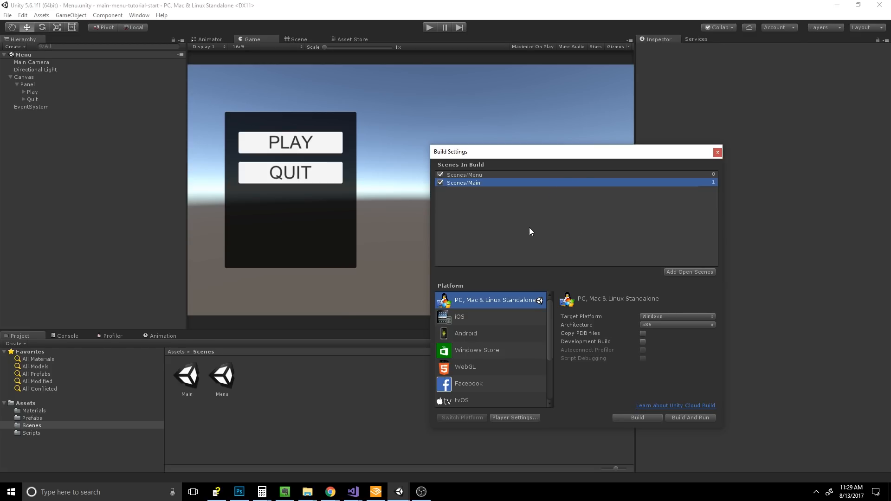
mouse_move(509, 173)
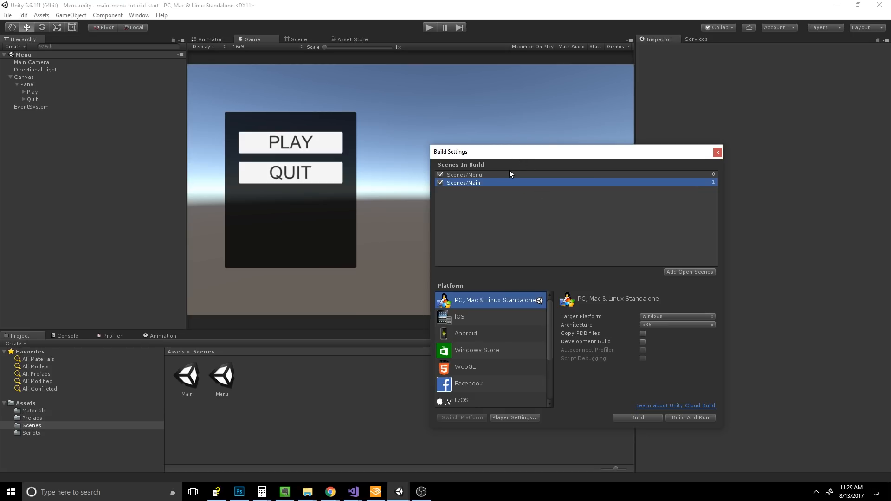
mouse_move(627, 209)
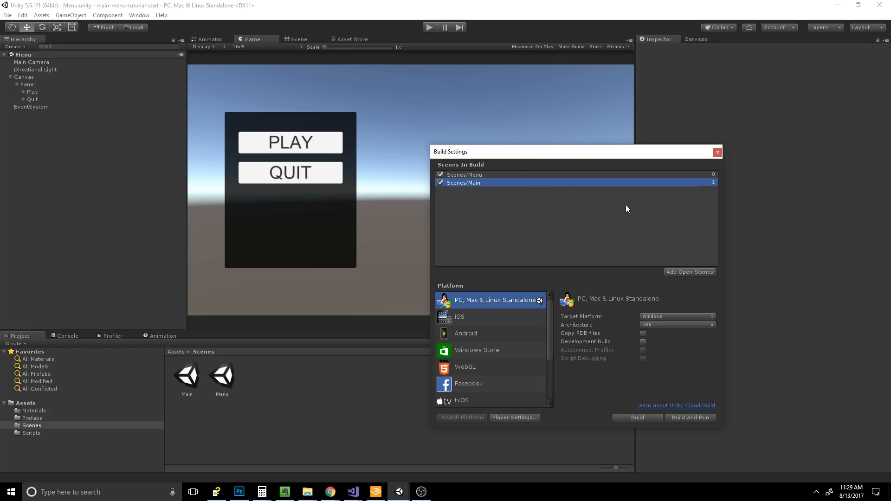
mouse_move(698, 196)
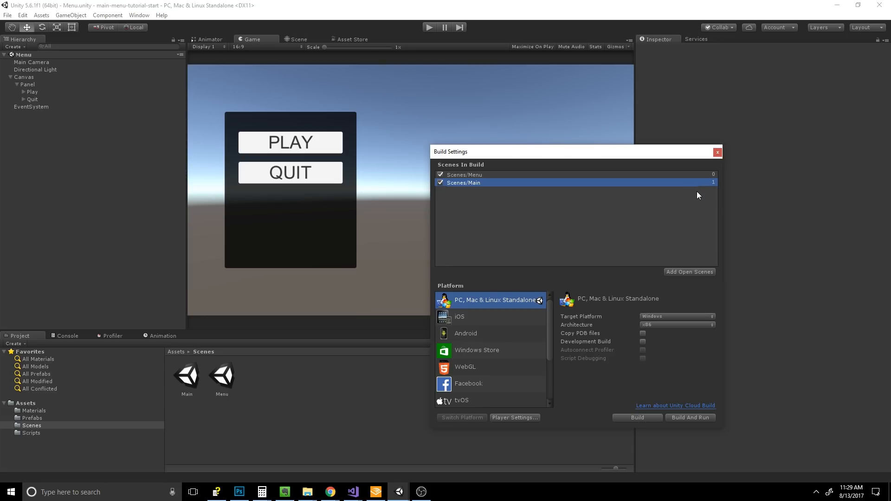
mouse_move(602, 251)
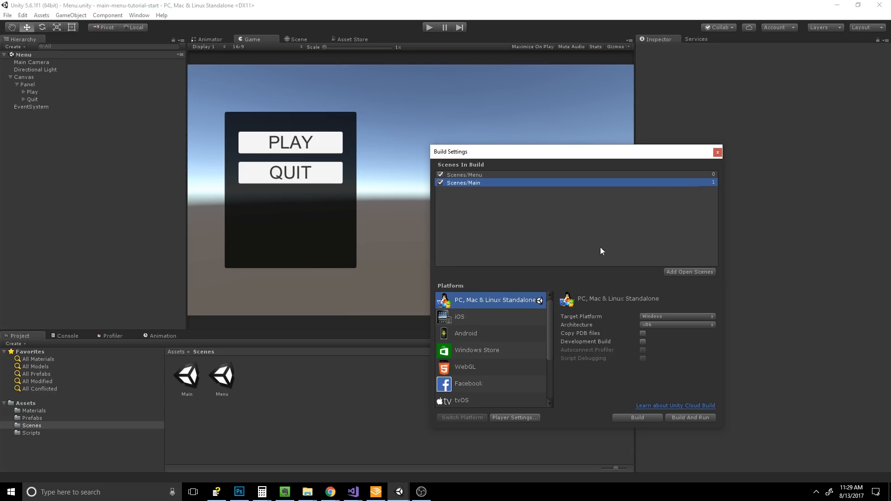
mouse_move(729, 164)
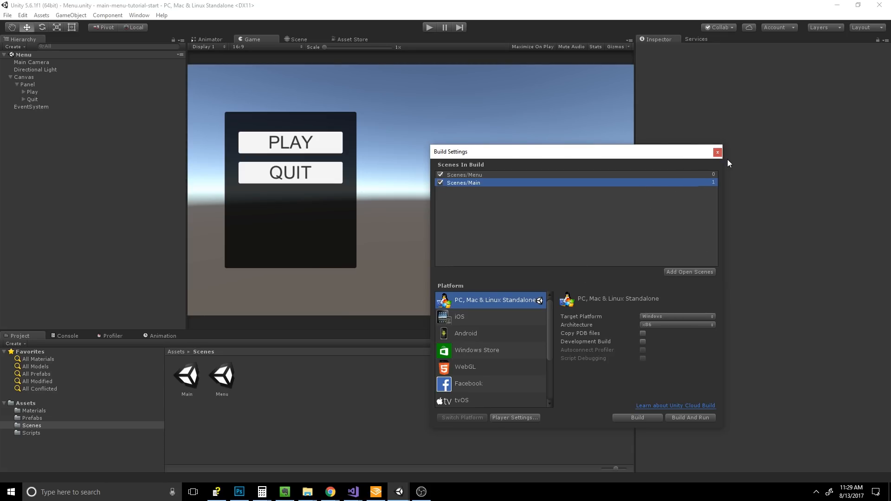
left_click(716, 151)
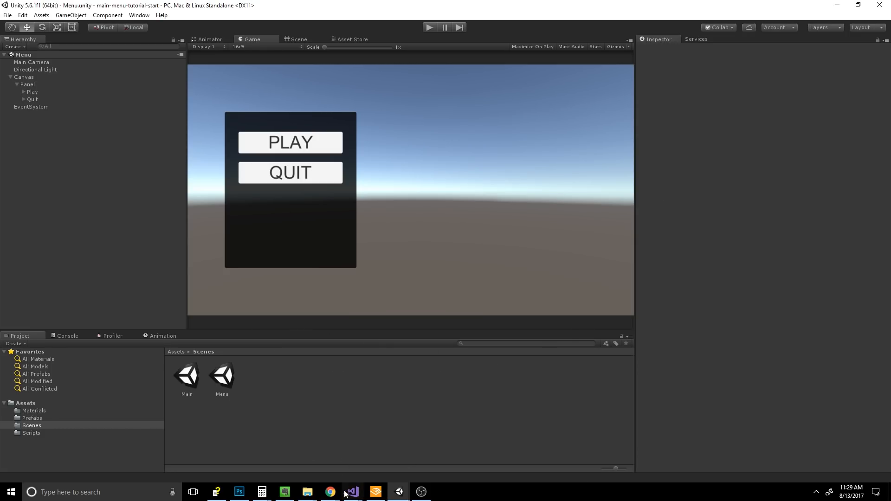
left_click(352, 492)
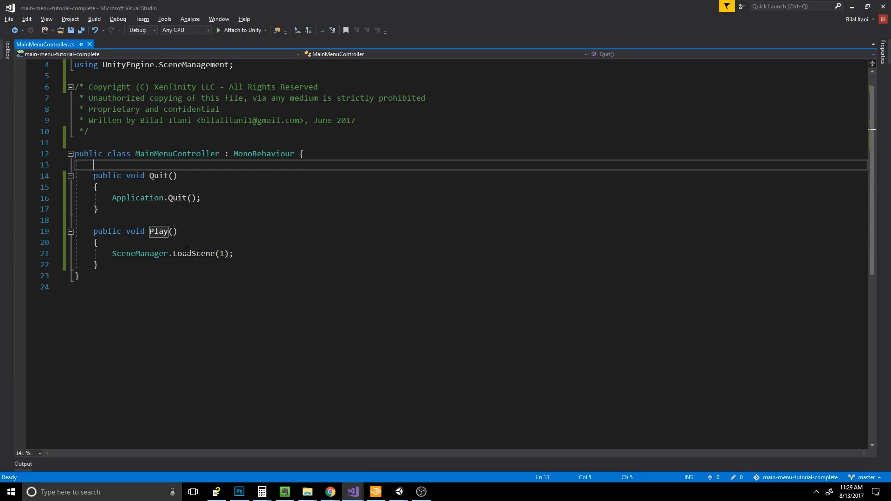
left_click(374, 491)
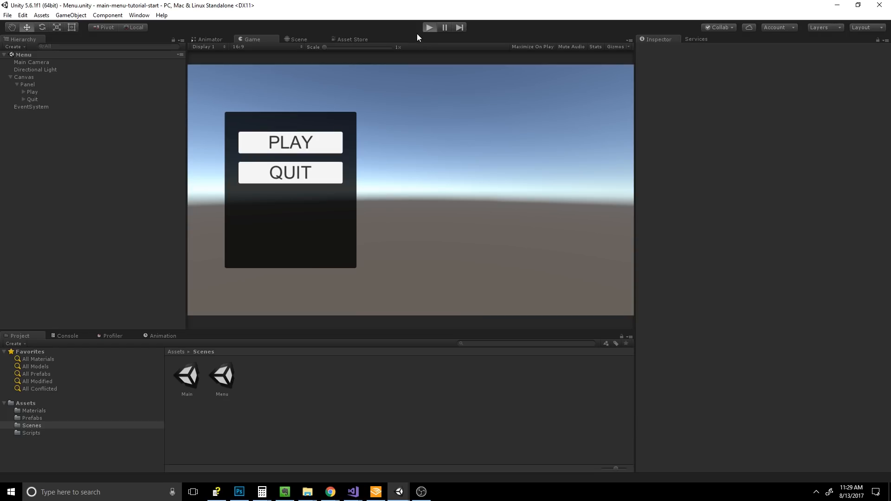
left_click(428, 27)
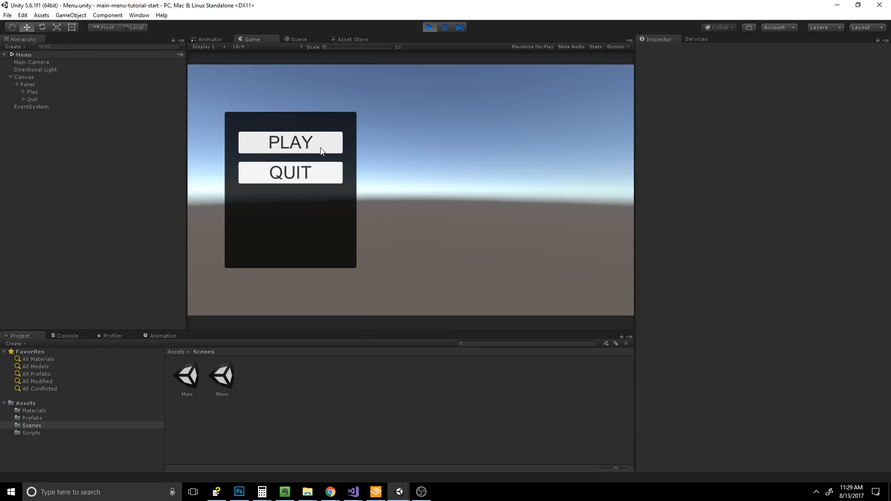
mouse_move(358, 211)
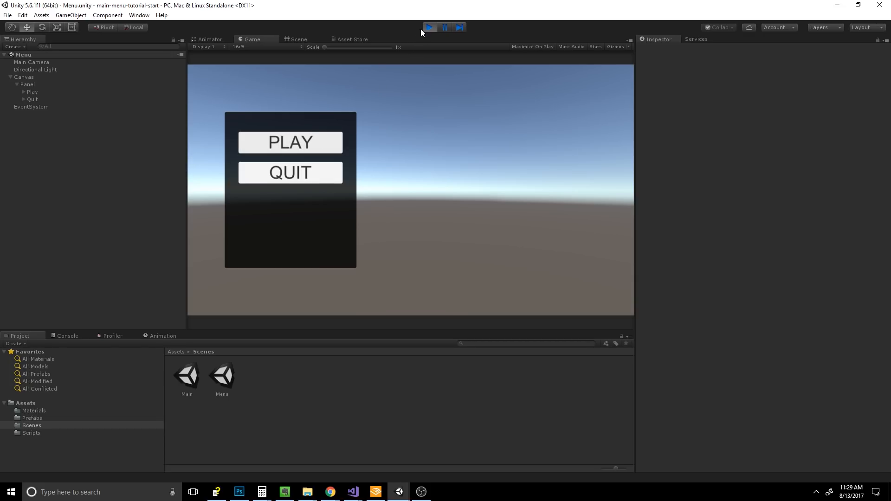
left_click(28, 84)
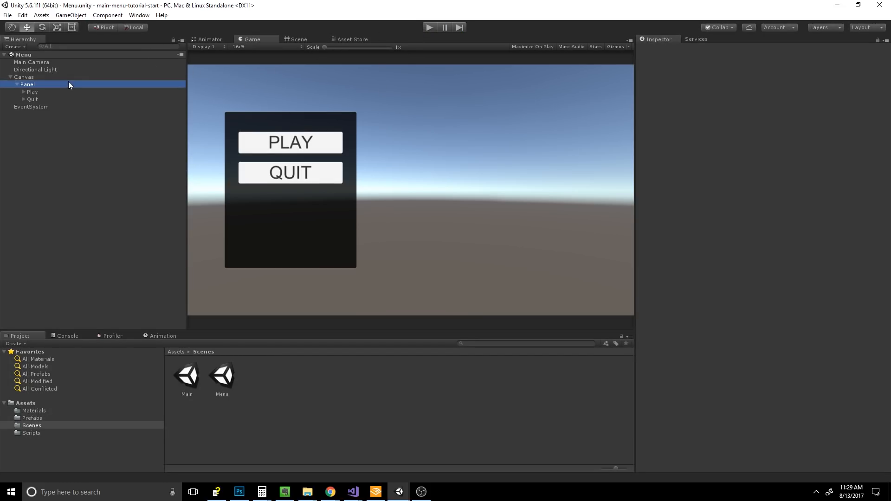
Select Panel and add the Main Menu script component in the Inspector.
left_click(32, 92)
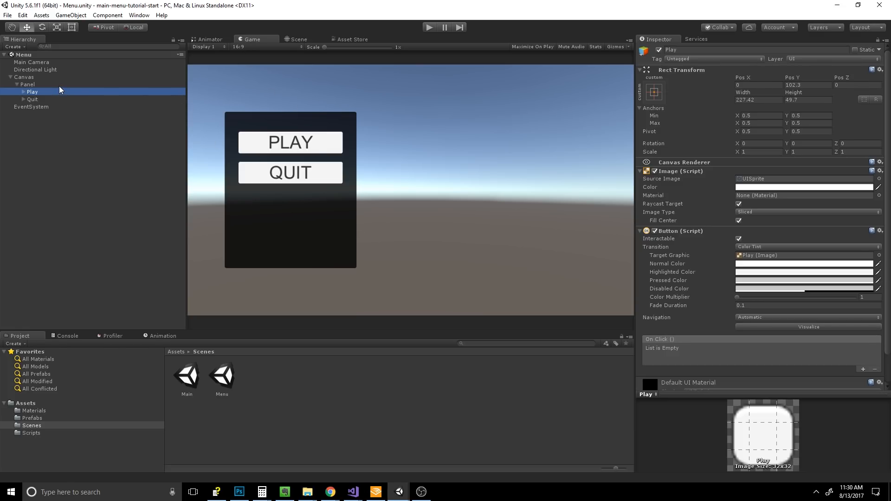
left_click(27, 84)
type("m")
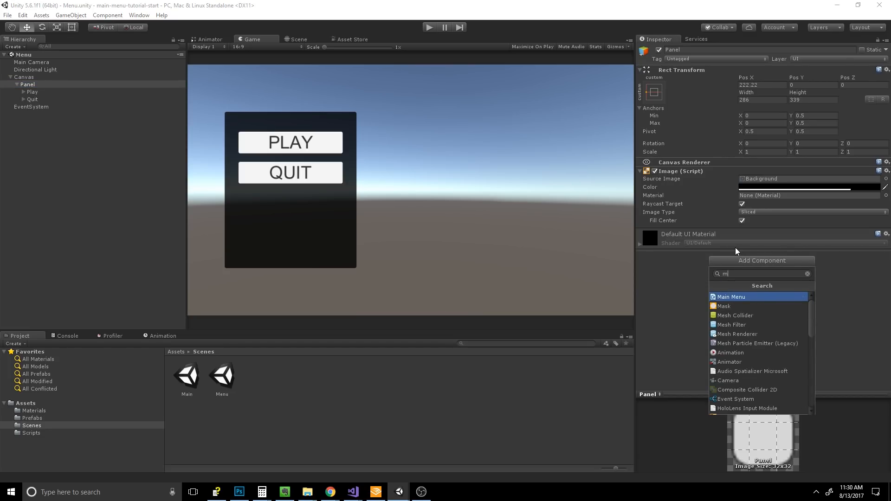
left_click(731, 296)
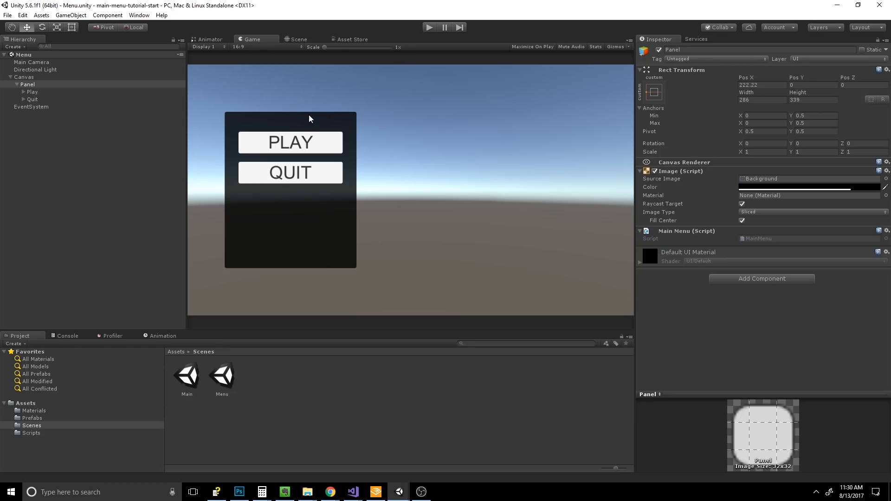
mouse_move(306, 111)
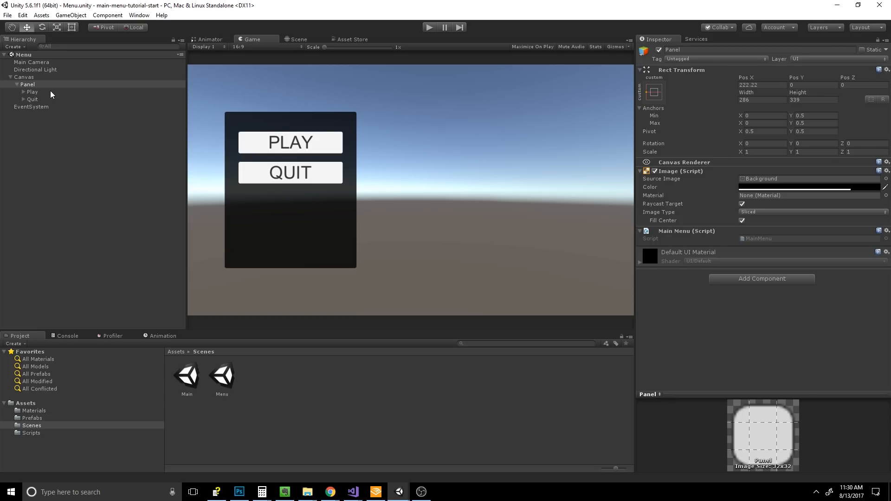
left_click(33, 91)
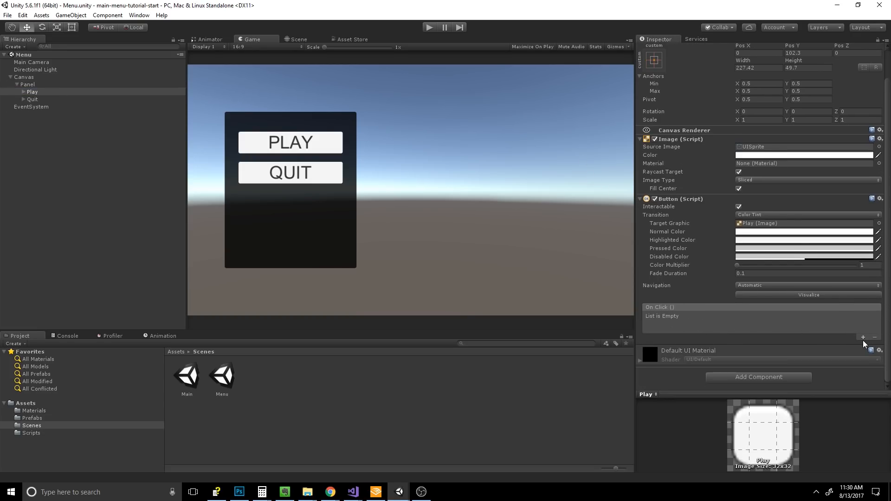
Hook PLAY's On Click to MainMenu.Play() and QUIT's to MainMenu.Quit() via Panel.
left_click(862, 337)
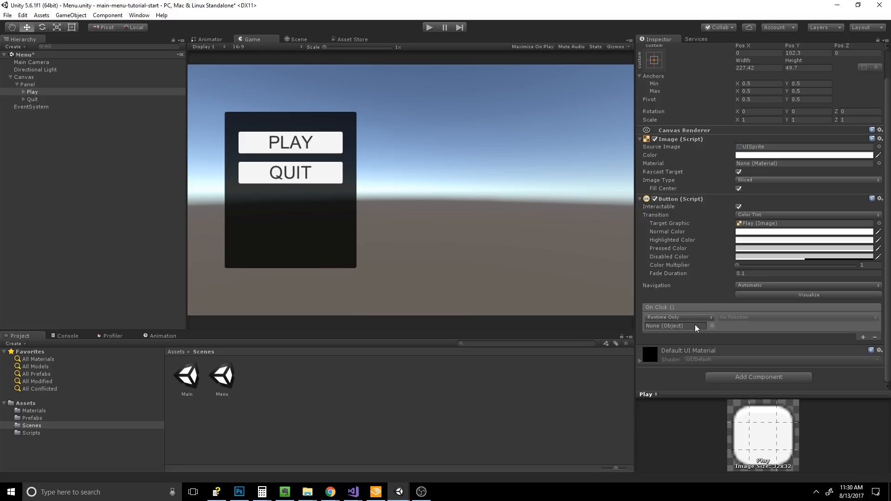
mouse_move(542, 146)
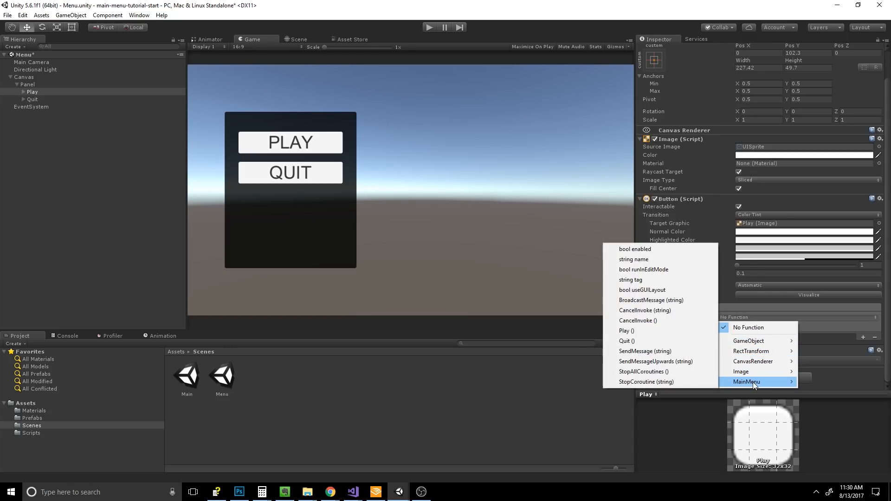
mouse_move(652, 335)
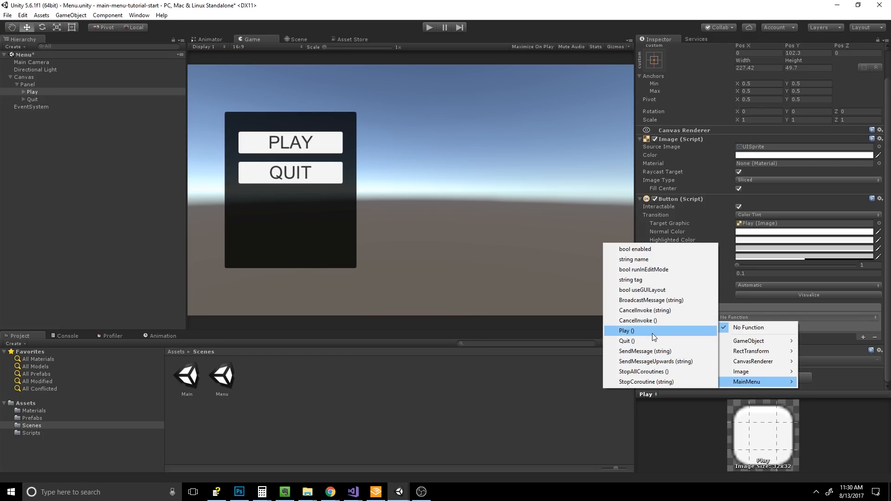
mouse_move(668, 334)
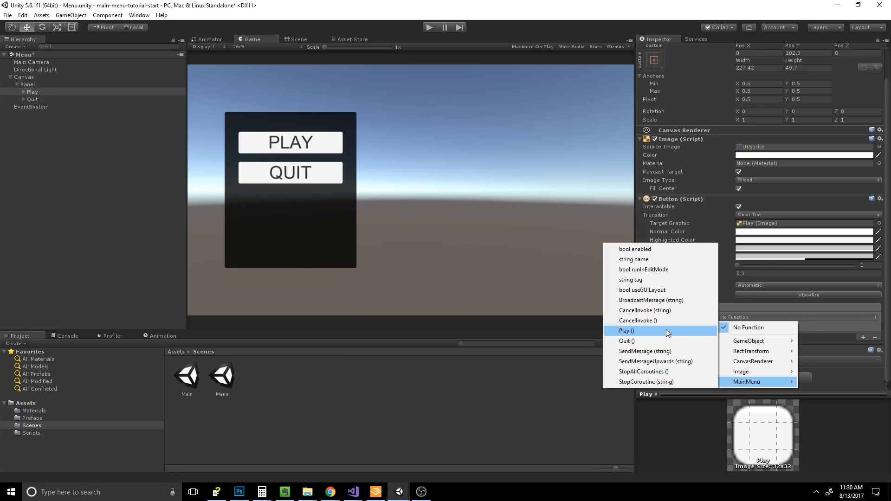
left_click(625, 331)
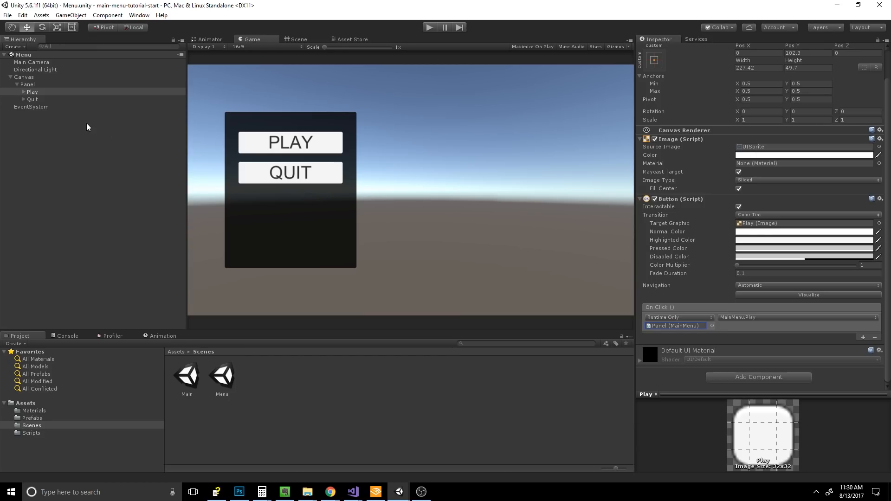
left_click(32, 99)
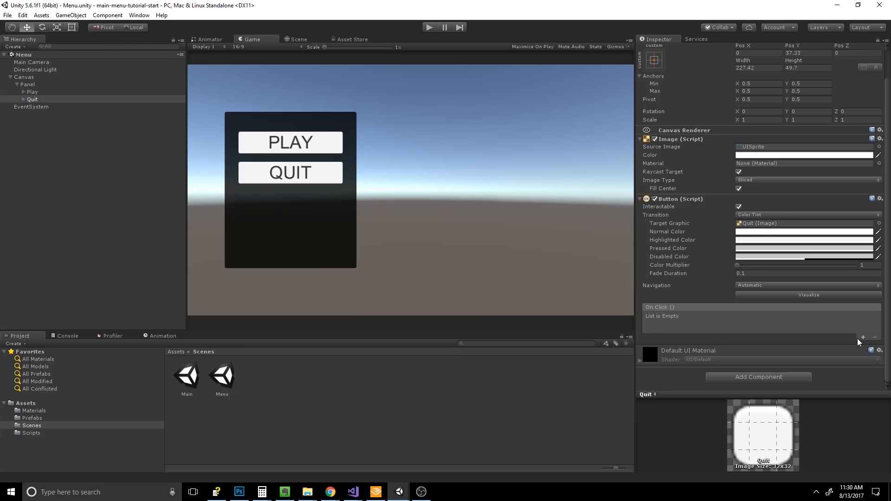
left_click(863, 337)
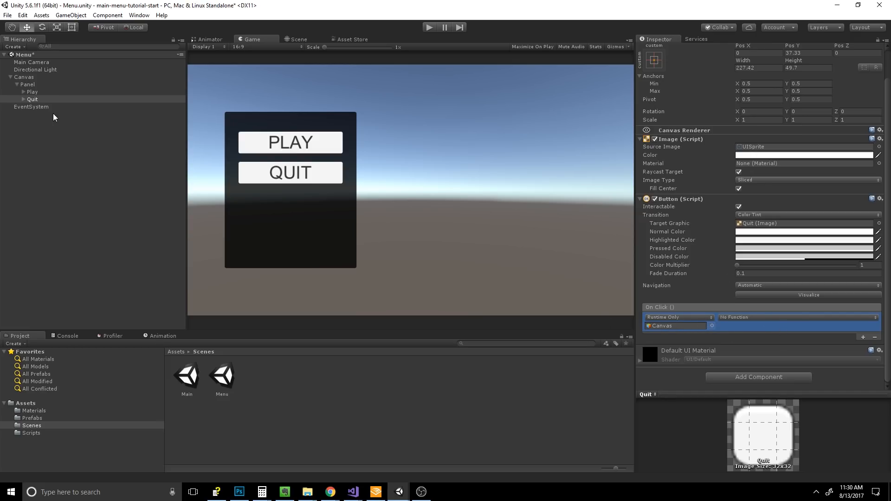
left_click(796, 317)
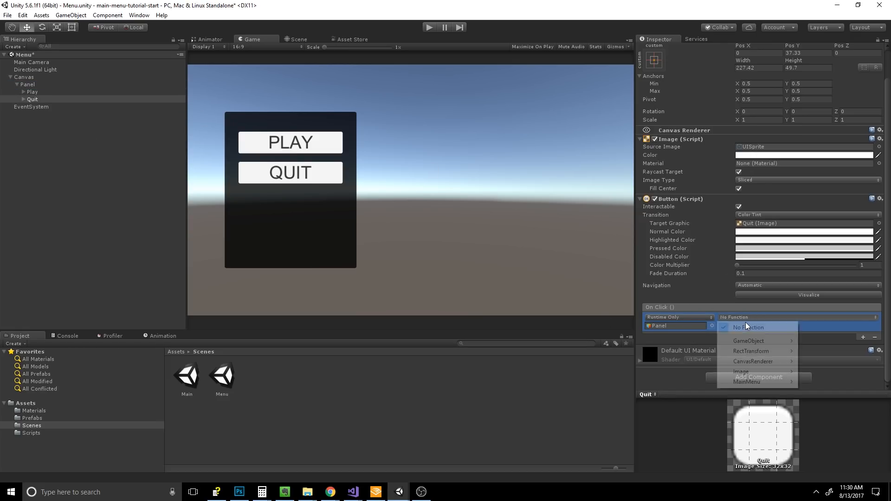
left_click(746, 382)
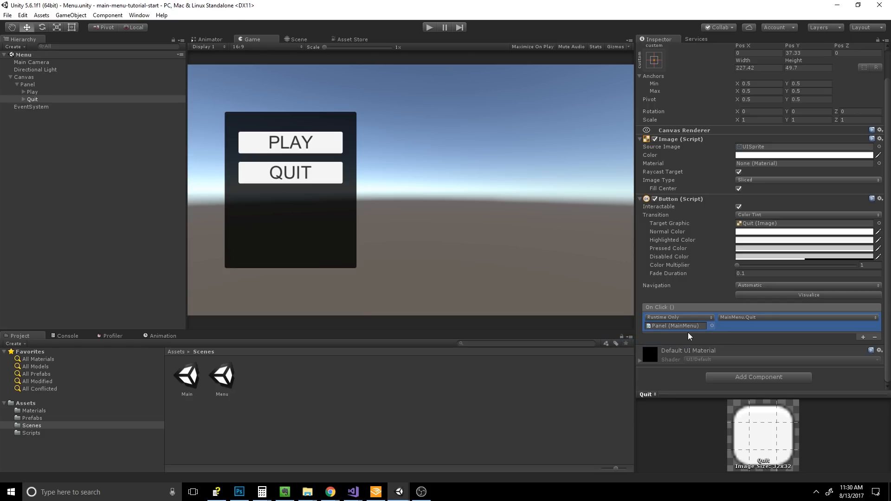
mouse_move(403, 34)
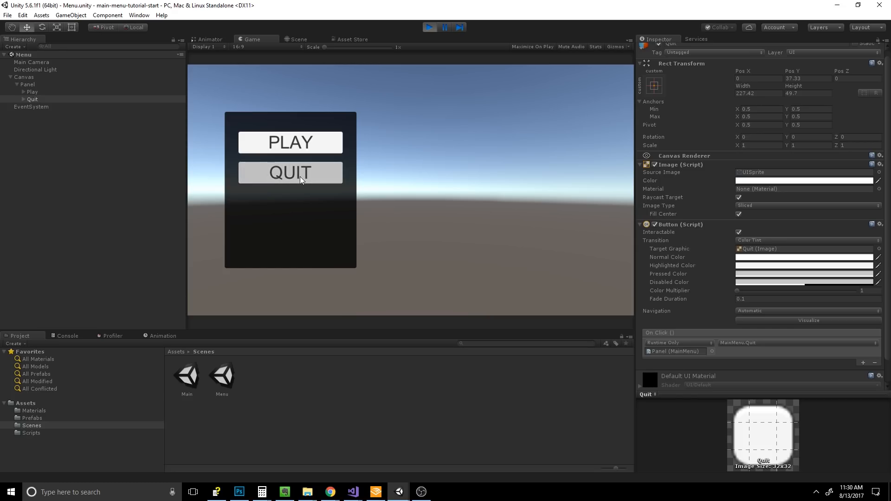
left_click(67, 335)
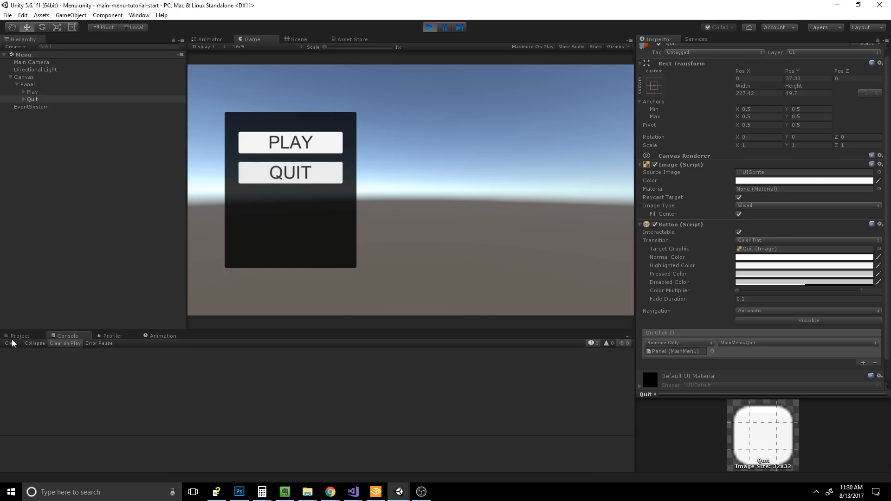
Click PLAY to load the Main scene, view the Enemy hit logs in Console, then stop playing.
left_click(20, 335)
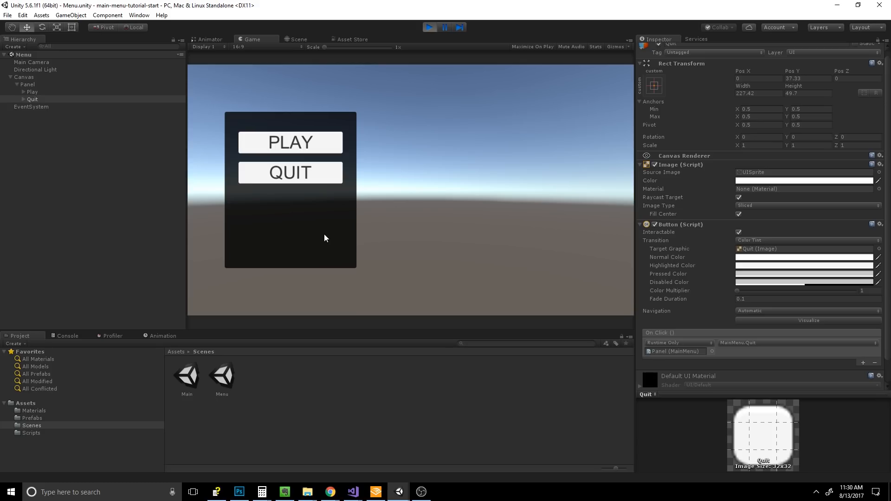
mouse_move(330, 149)
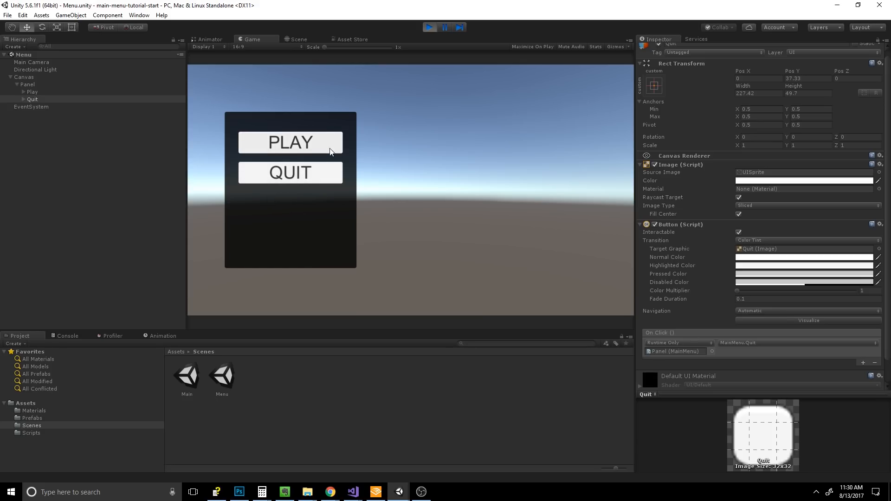
mouse_move(479, 199)
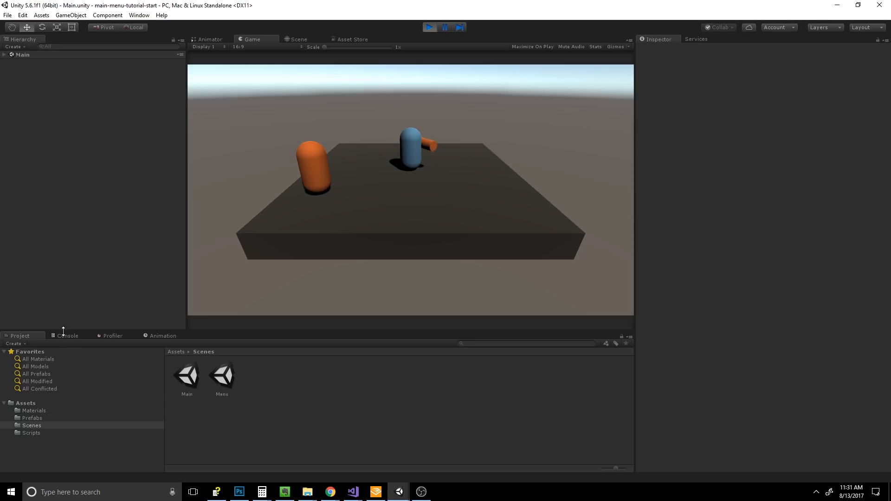
left_click(68, 335)
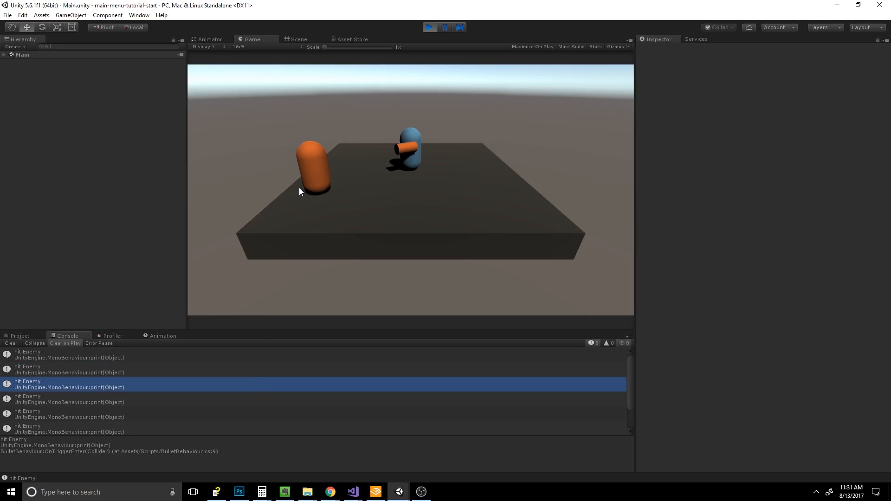
mouse_move(483, 268)
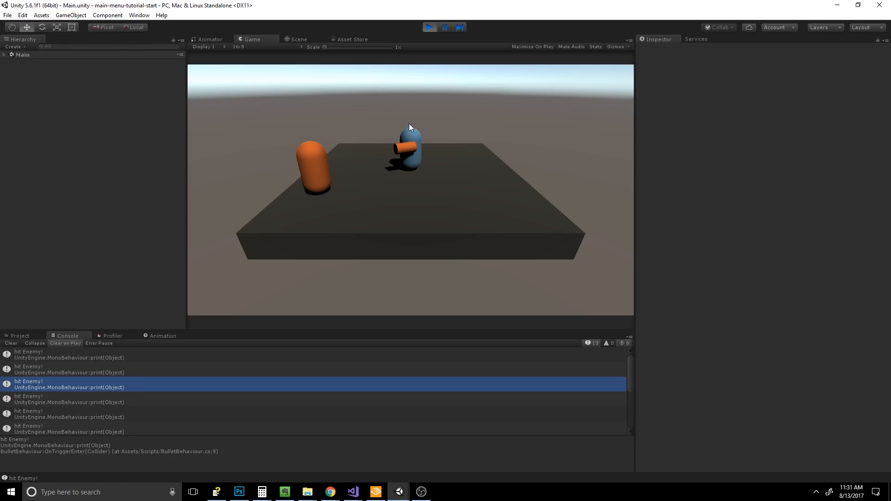
left_click(429, 27)
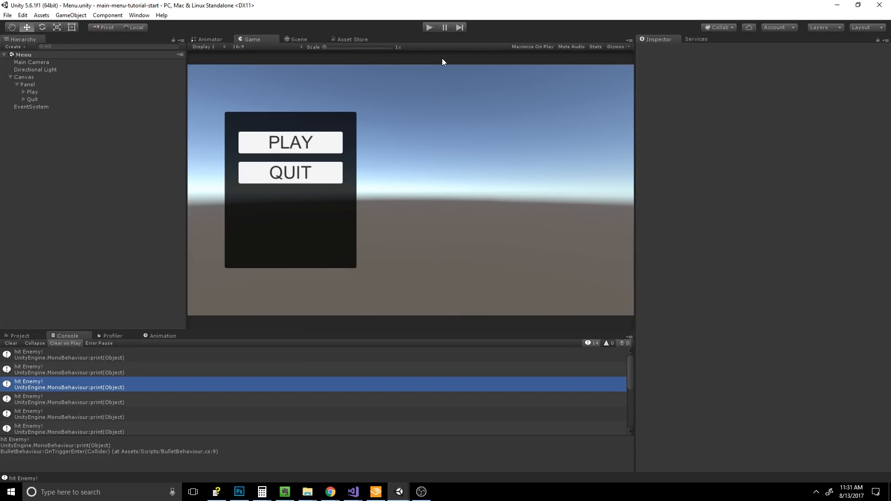